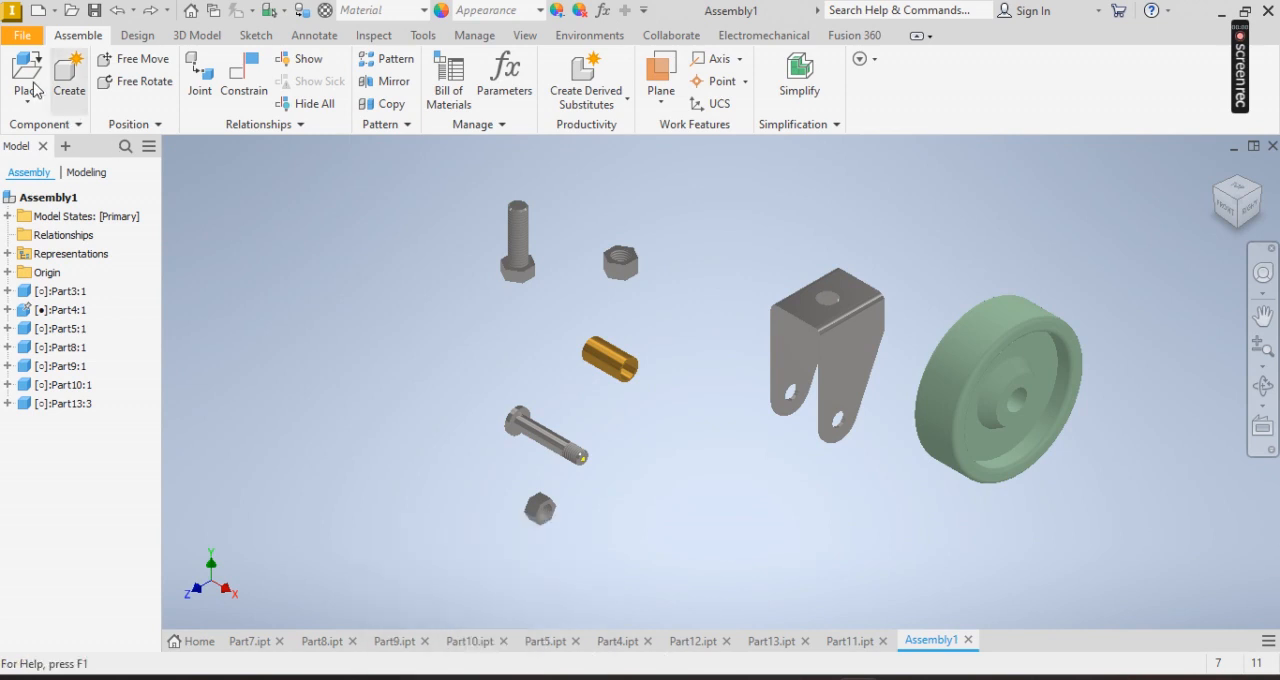
Step: Place the washer part (Part11) into the caster assembly
{"action": "left_click", "coordinate": [25, 80]}
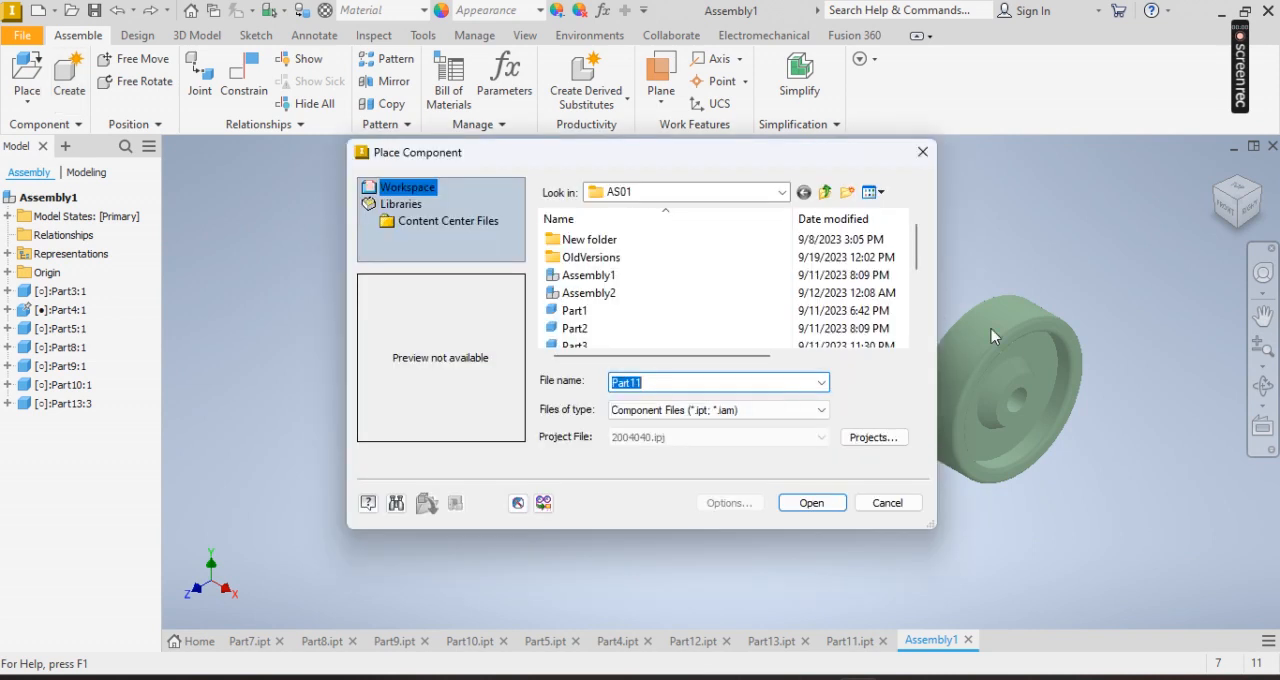
{"action": "scroll", "scroll_direction": "down", "scroll_amount": 3}
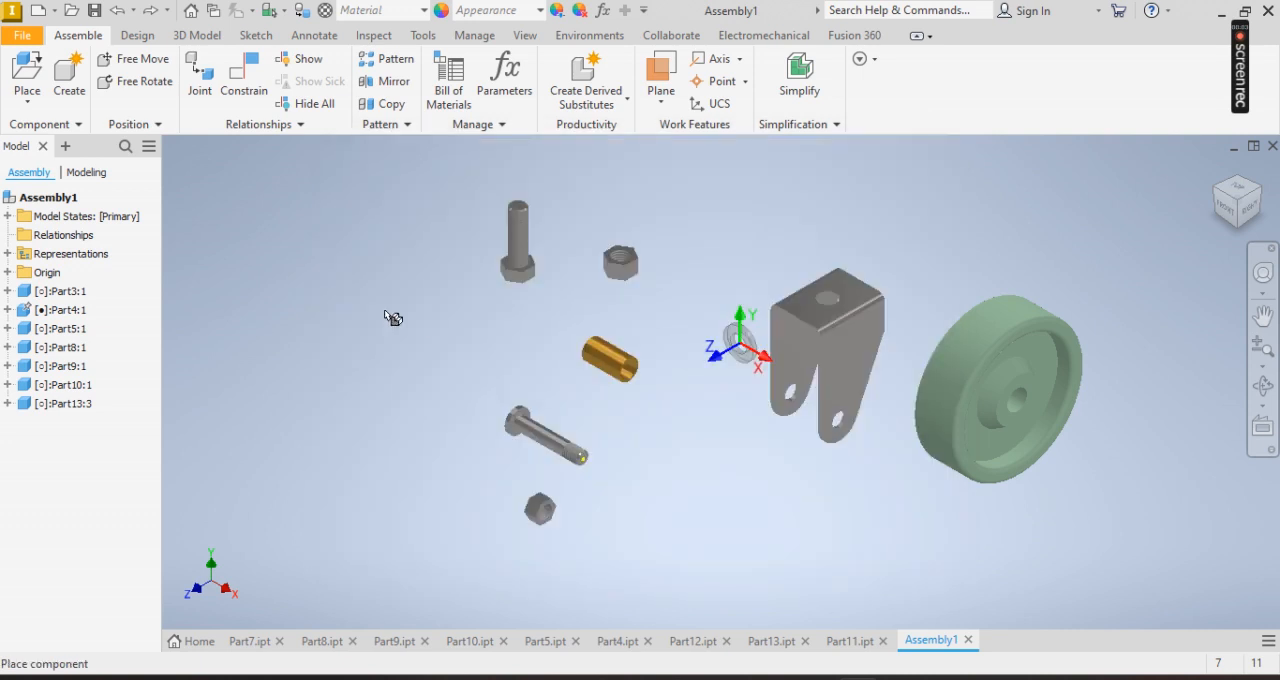
{"action": "mouse_move", "coordinate": [428, 328]}
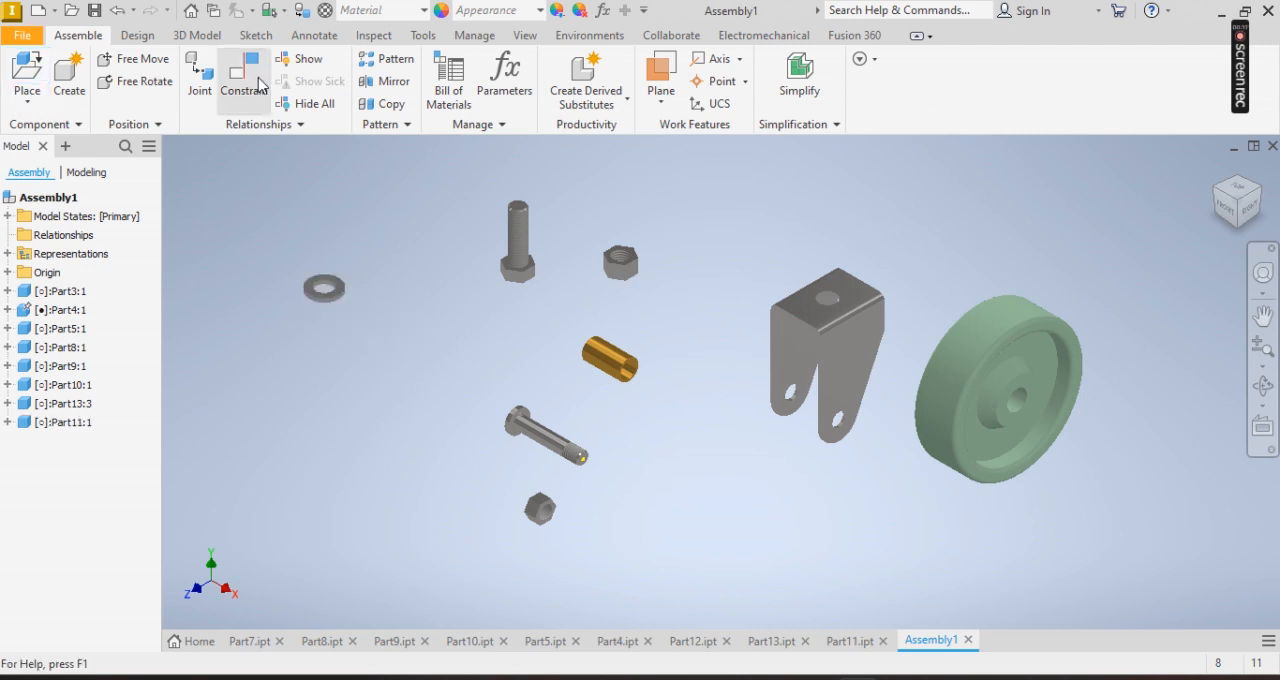
Step: Mate the stem bolt into the hole in the bracket's top
{"action": "left_click", "coordinate": [243, 77]}
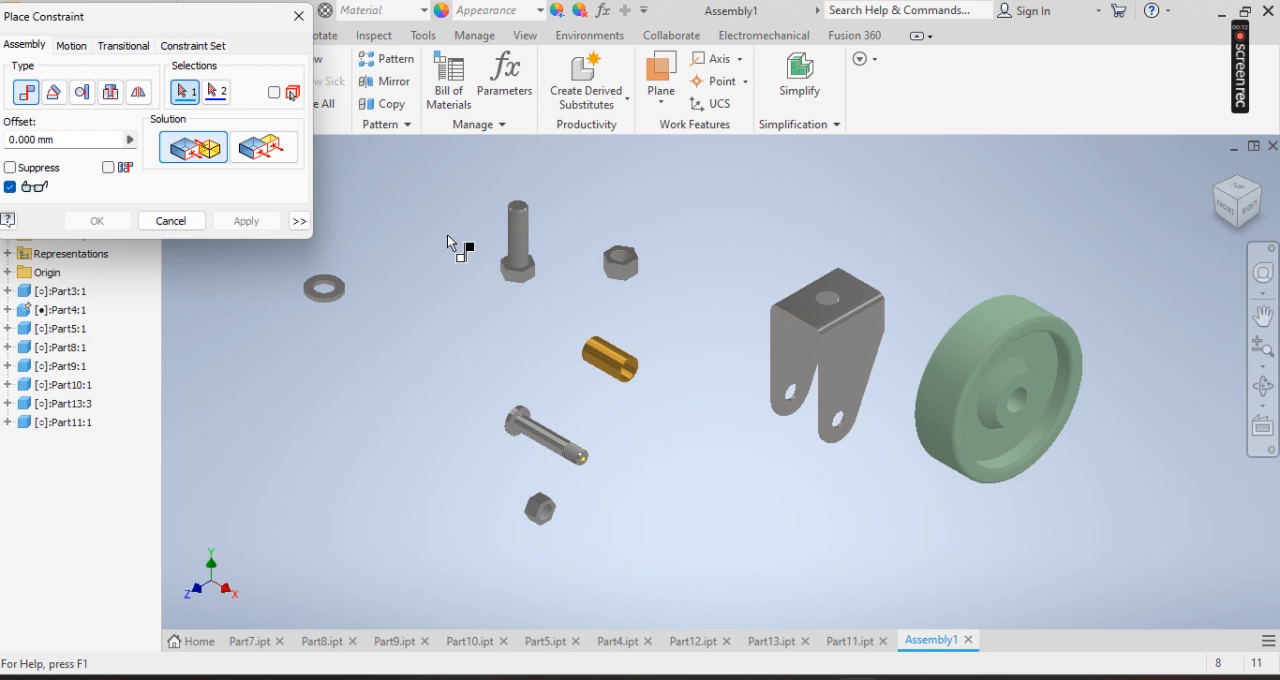
{"action": "mouse_move", "coordinate": [570, 277]}
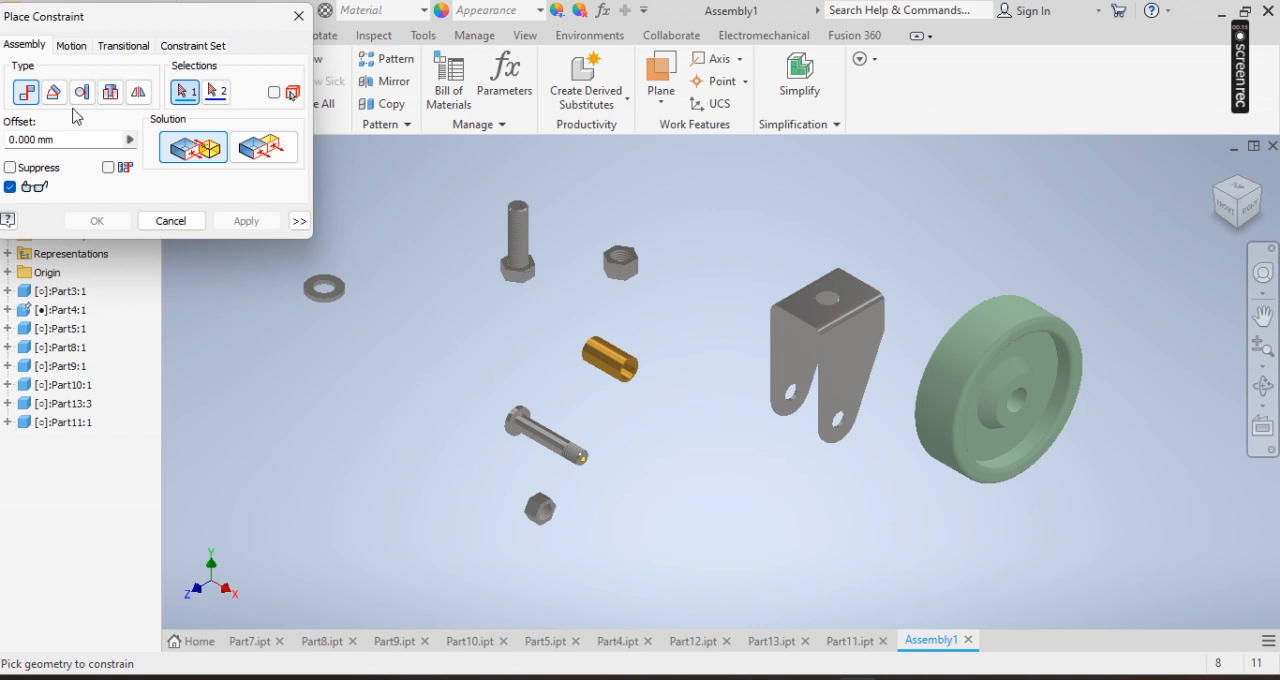
{"action": "mouse_move", "coordinate": [692, 262]}
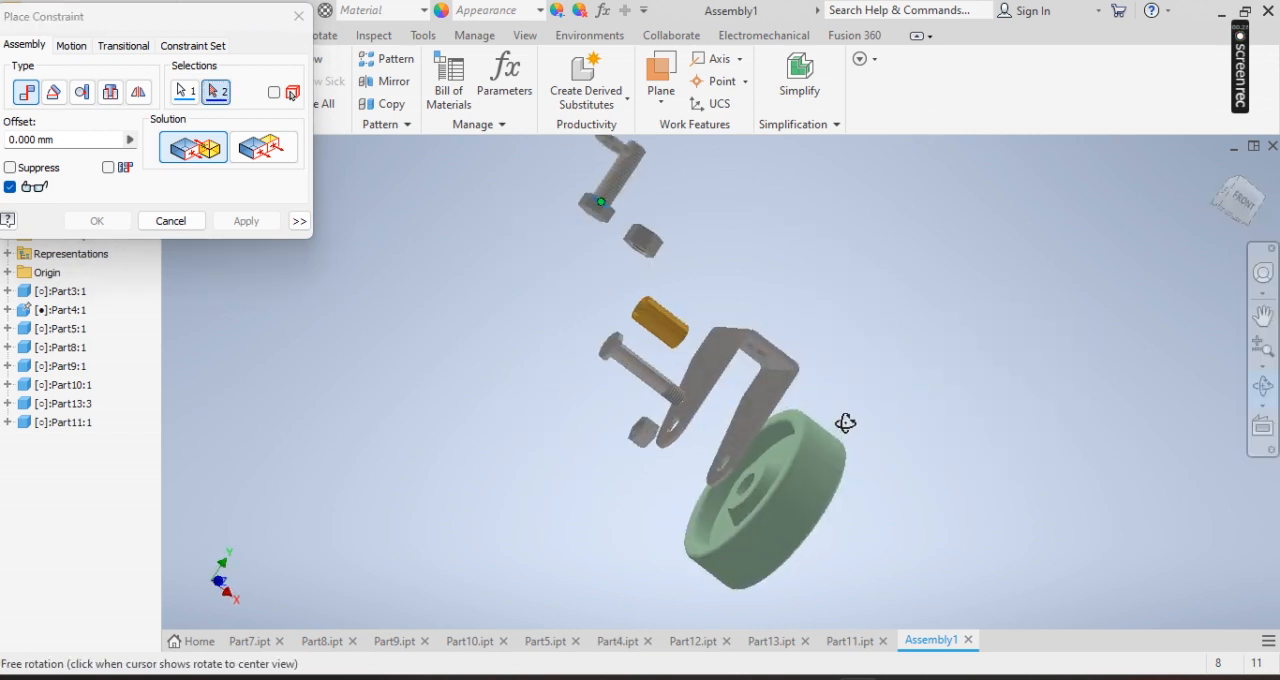
{"action": "left_click_drag", "start_coordinate": [845, 422], "coordinate": [808, 415]}
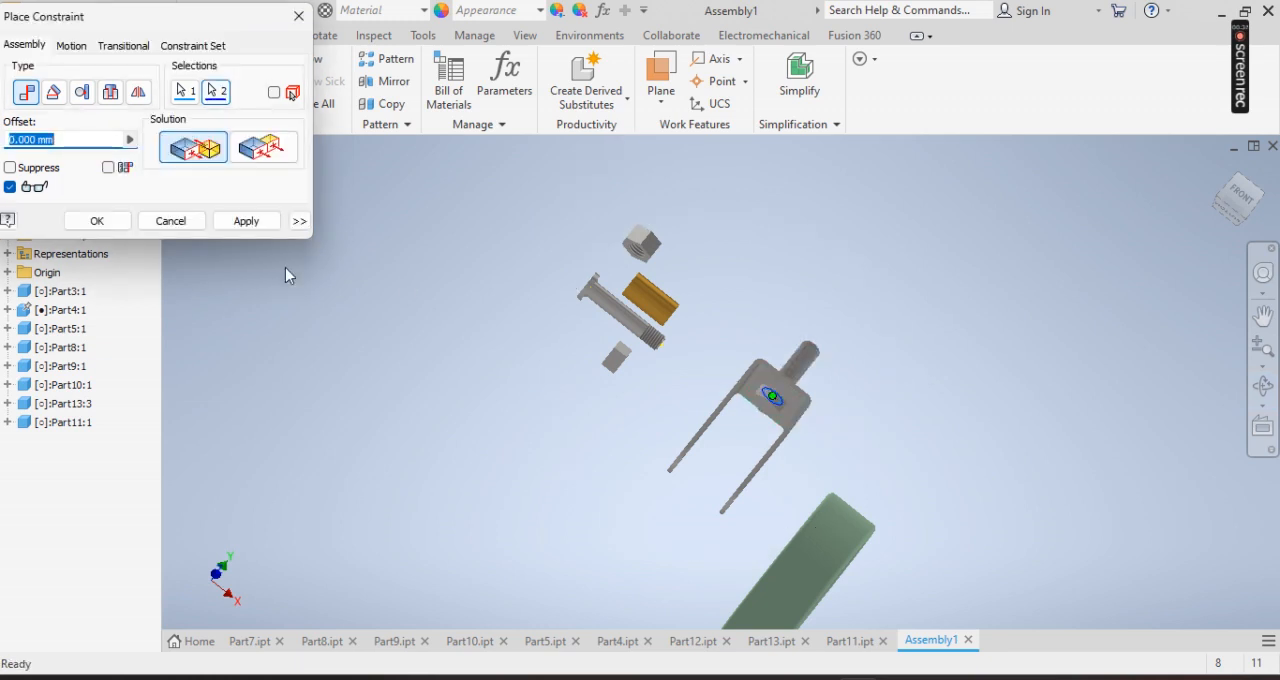
{"action": "left_click", "coordinate": [184, 91]}
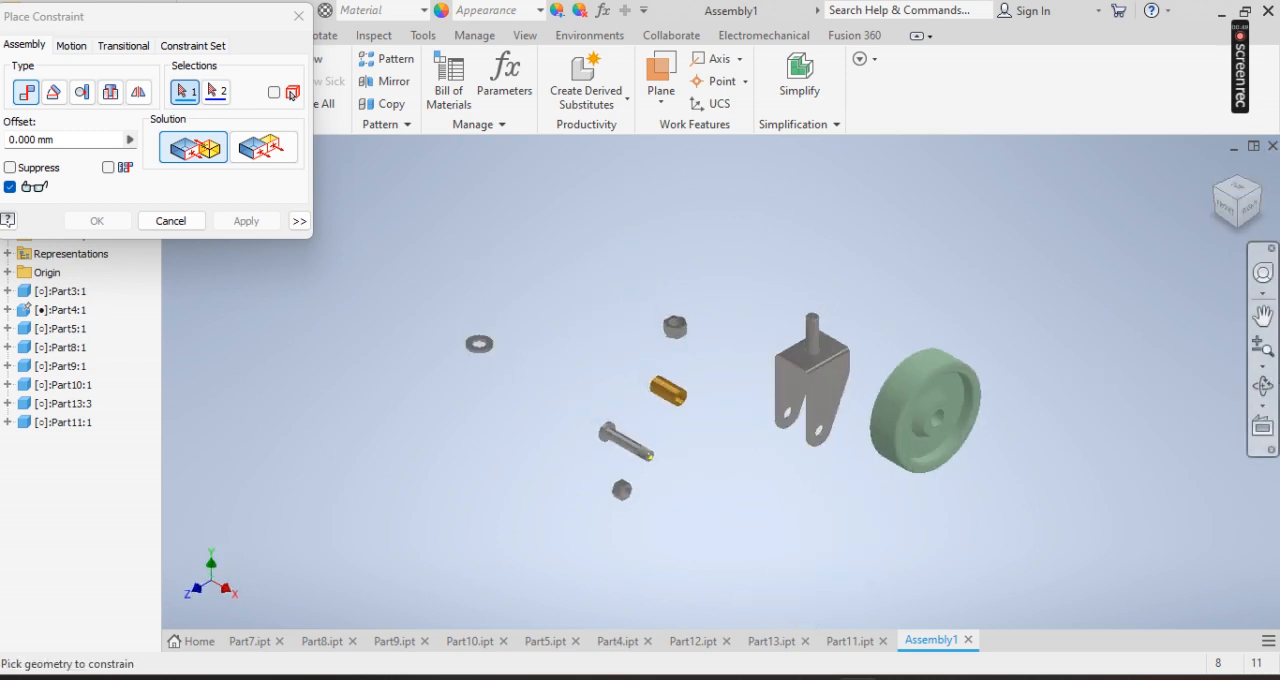
Step: Mate the washer's flat face onto the bracket top around the stem
{"action": "left_click", "coordinate": [1262, 388]}
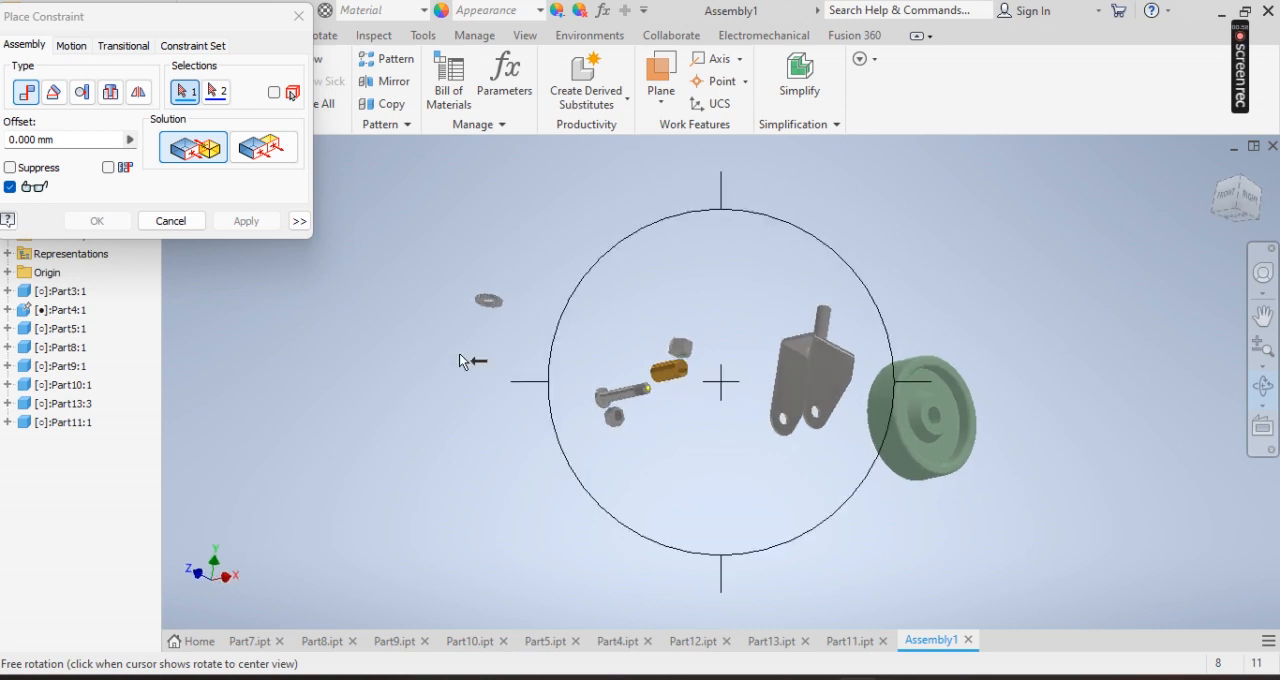
{"action": "left_click", "coordinate": [488, 300]}
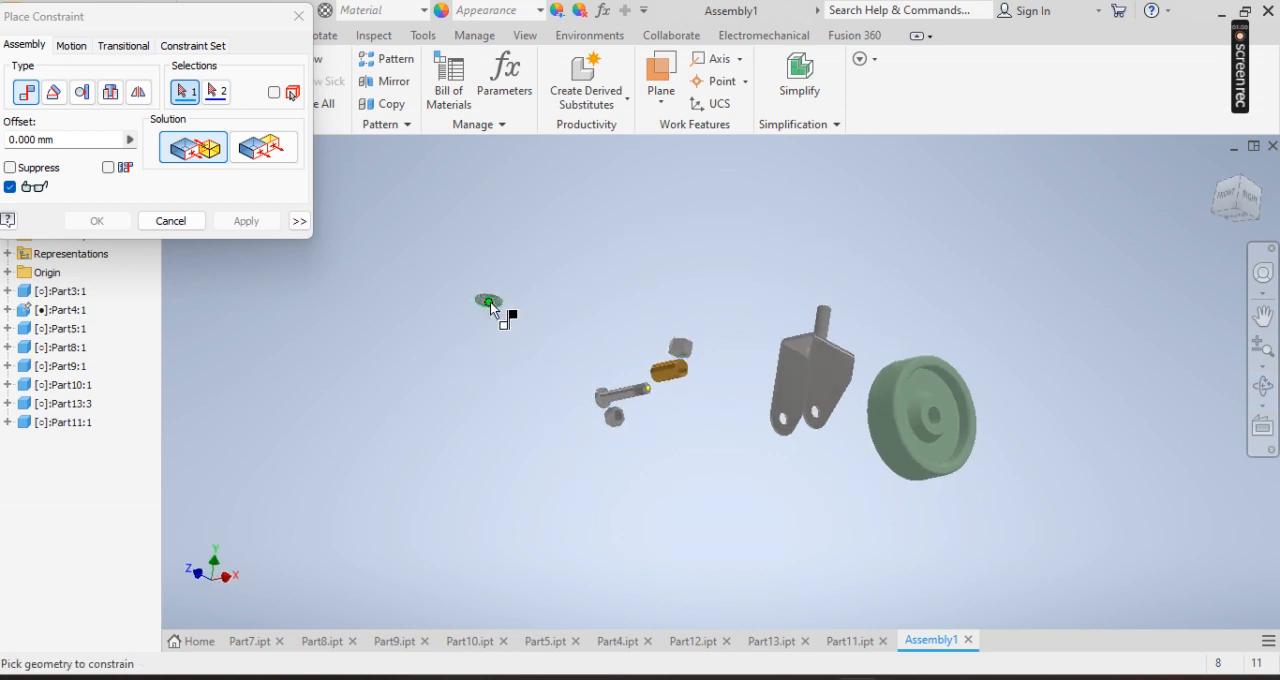
{"action": "left_click", "coordinate": [217, 91]}
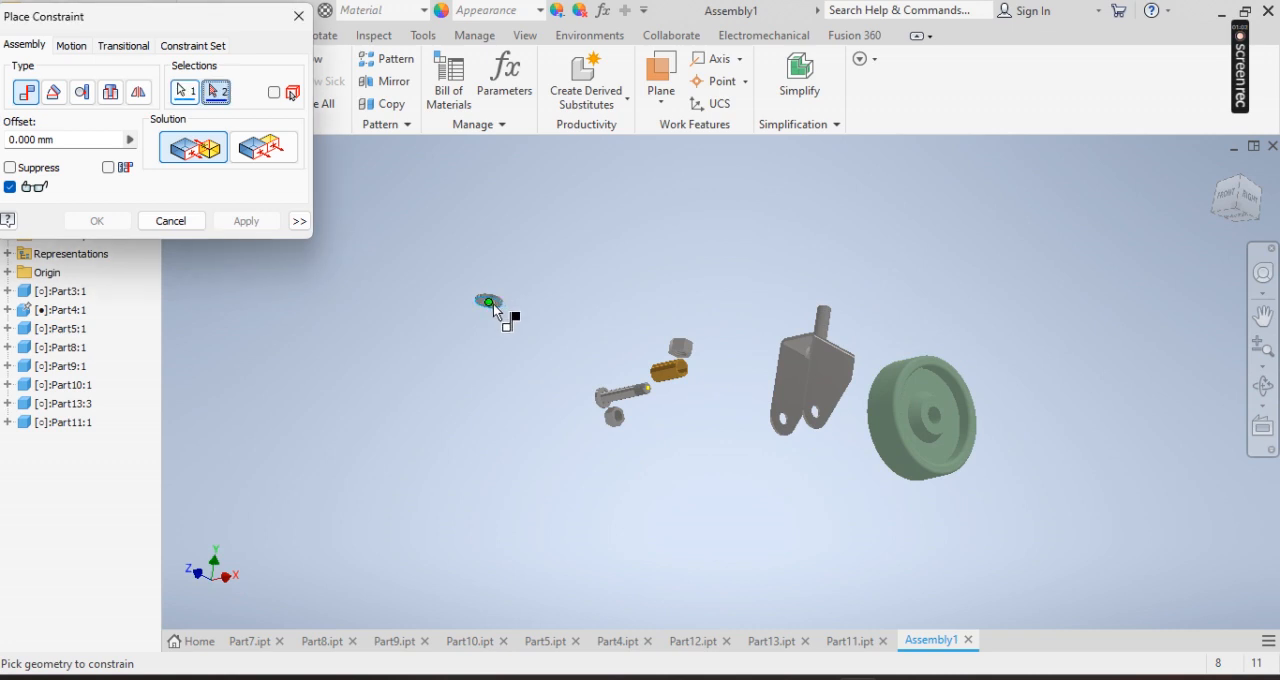
{"action": "mouse_move", "coordinate": [1225, 270]}
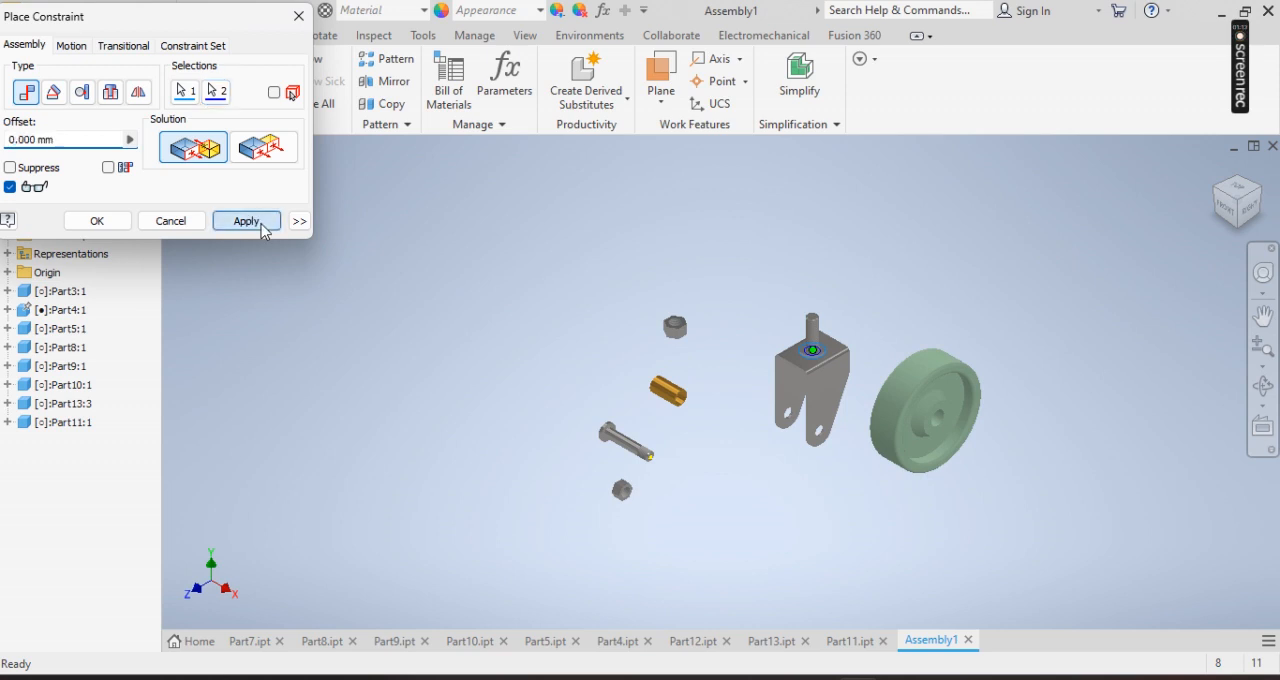
{"action": "left_click", "coordinate": [246, 220]}
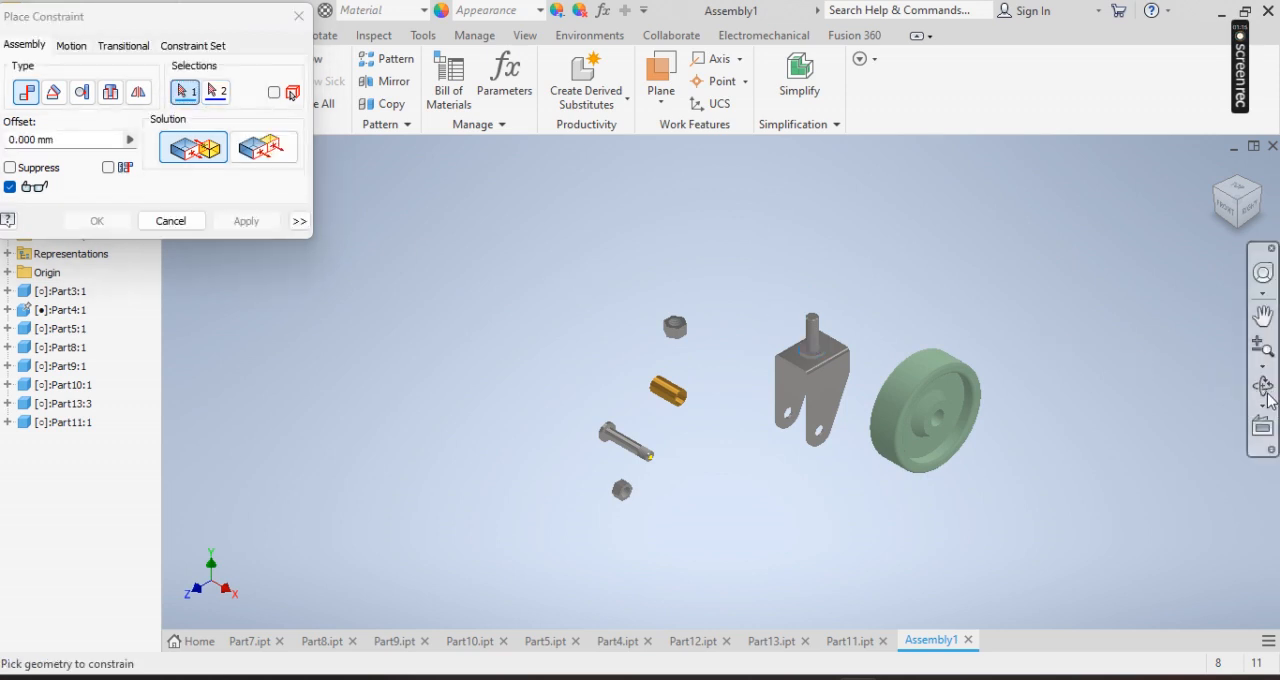
Step: Mate the hex nut onto the washer above the bracket
{"action": "left_click", "coordinate": [1262, 388]}
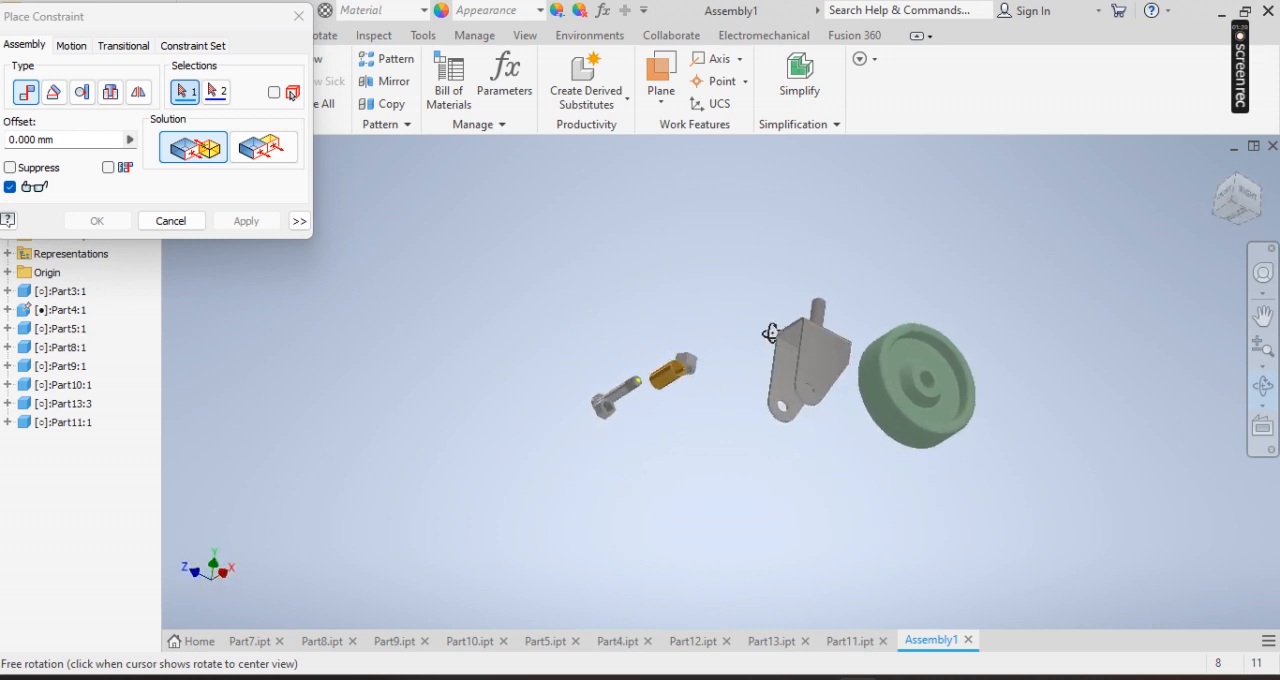
{"action": "left_click_drag", "start_coordinate": [770, 333], "coordinate": [735, 439]}
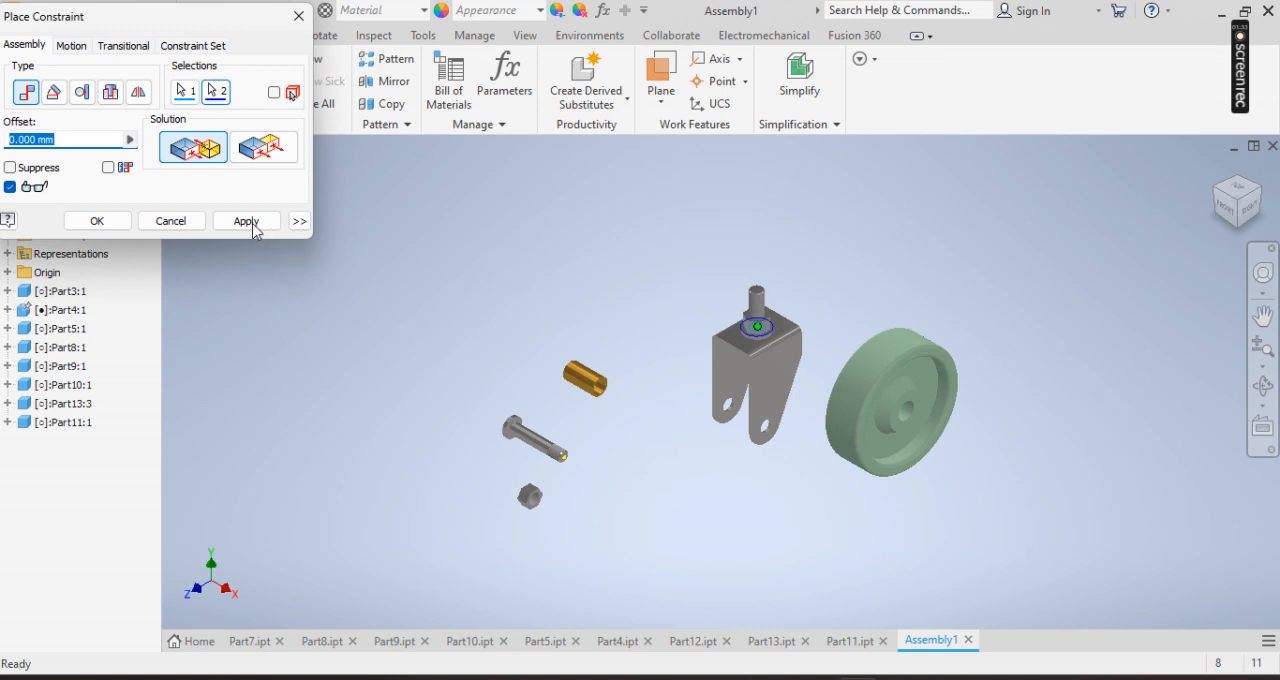
{"action": "left_click", "coordinate": [246, 220]}
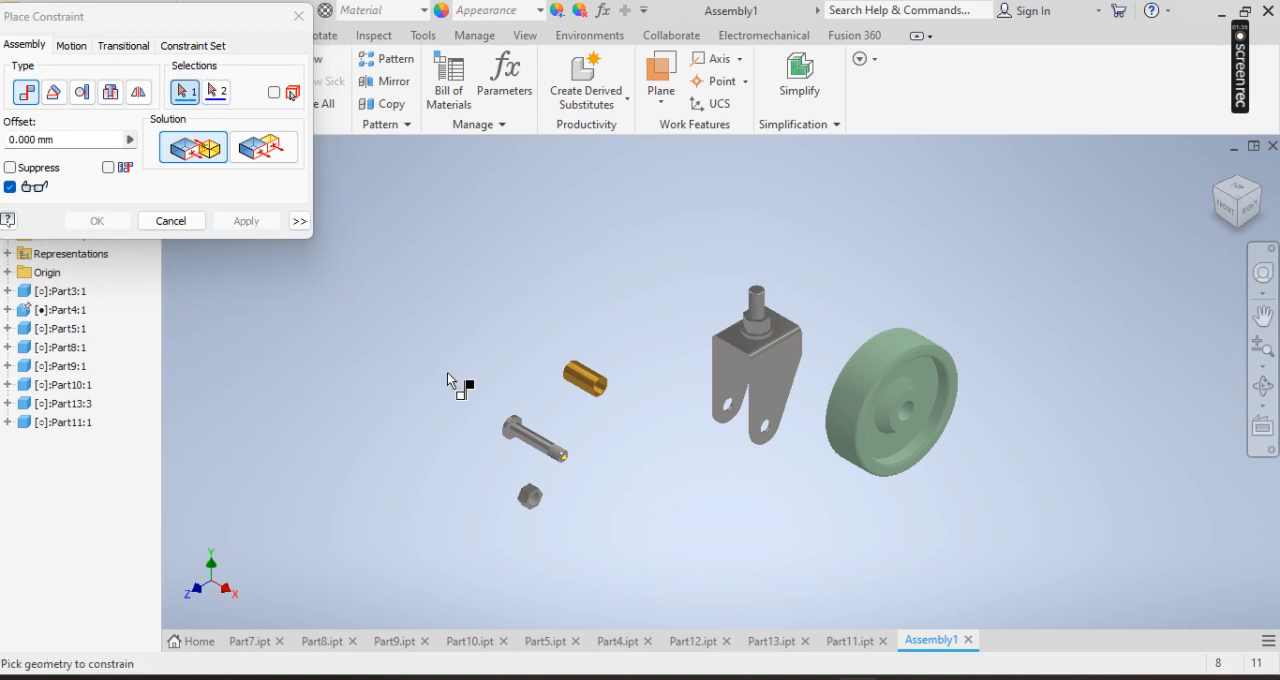
{"action": "left_click", "coordinate": [583, 378]}
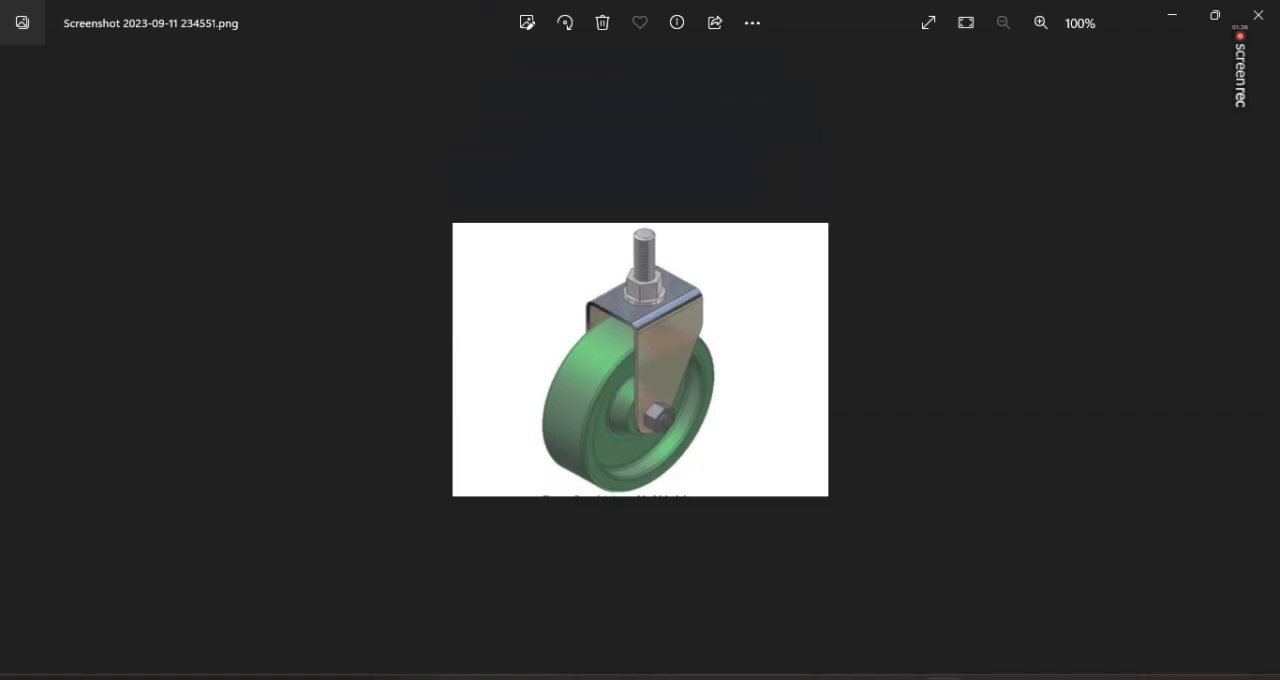
{"action": "mouse_move", "coordinate": [668, 438]}
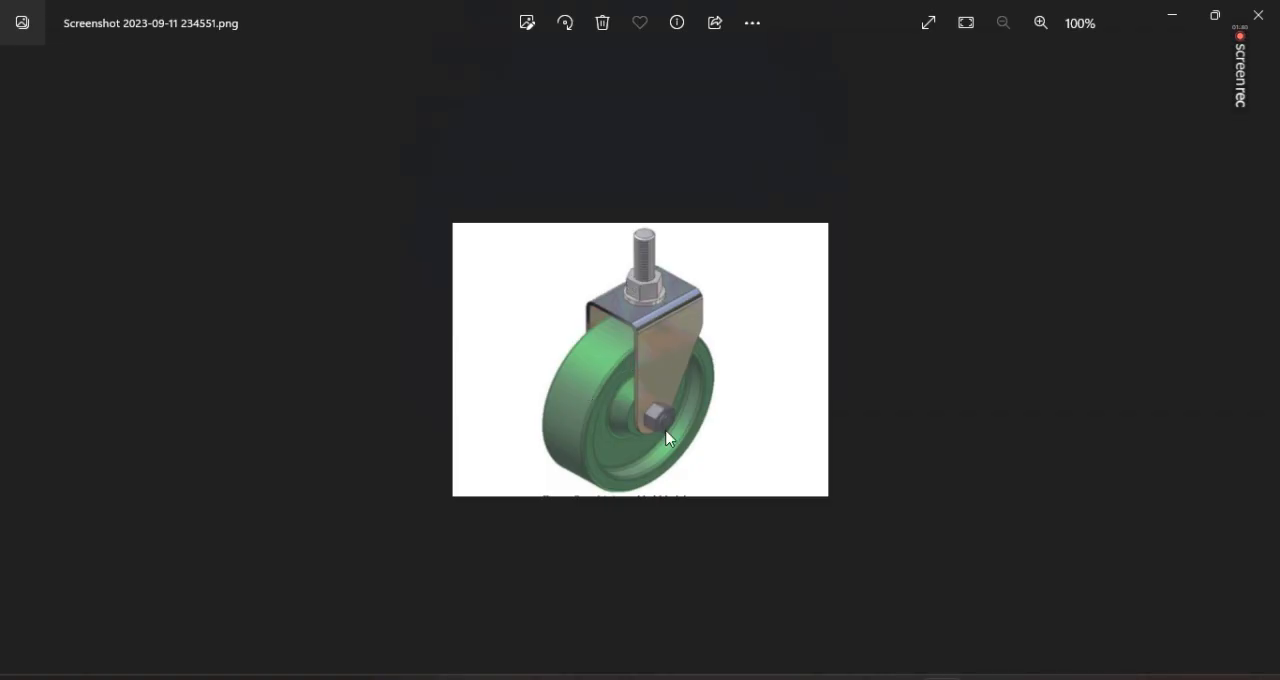
{"action": "mouse_move", "coordinate": [645, 423]}
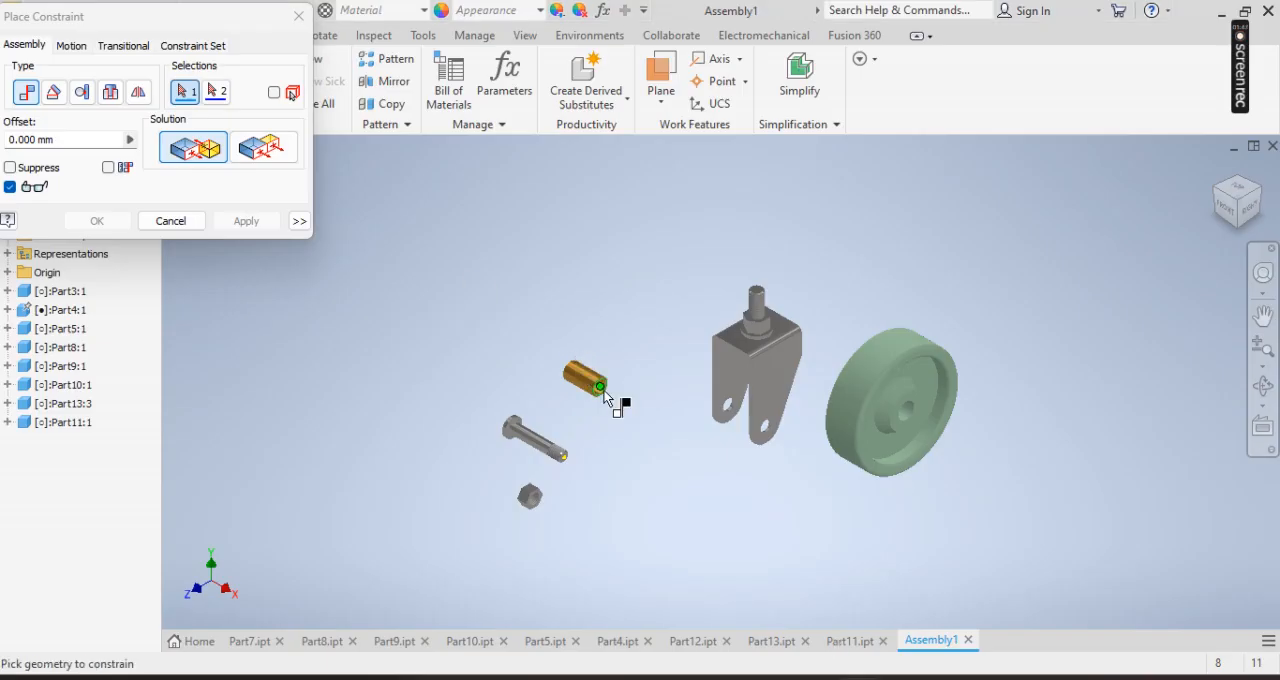
Step: Seat the bushing in the wheel hub bore and check the wheel edge-on
{"action": "left_click", "coordinate": [905, 408]}
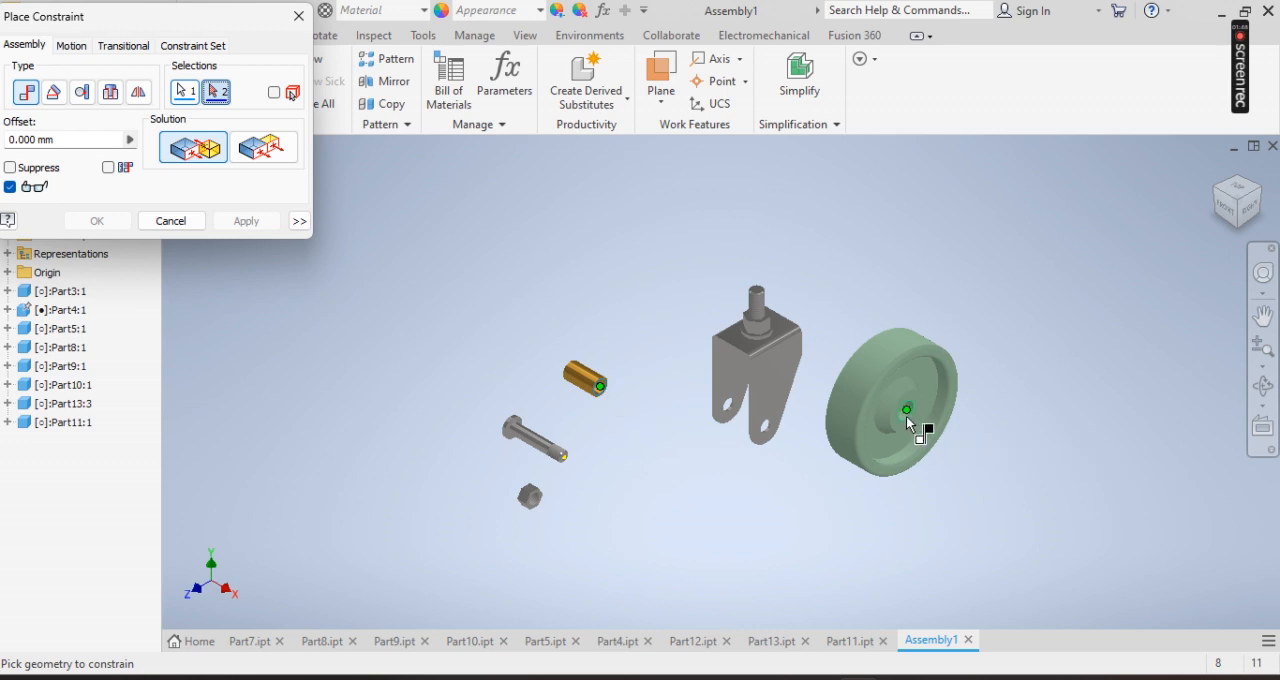
{"action": "left_click", "coordinate": [246, 220]}
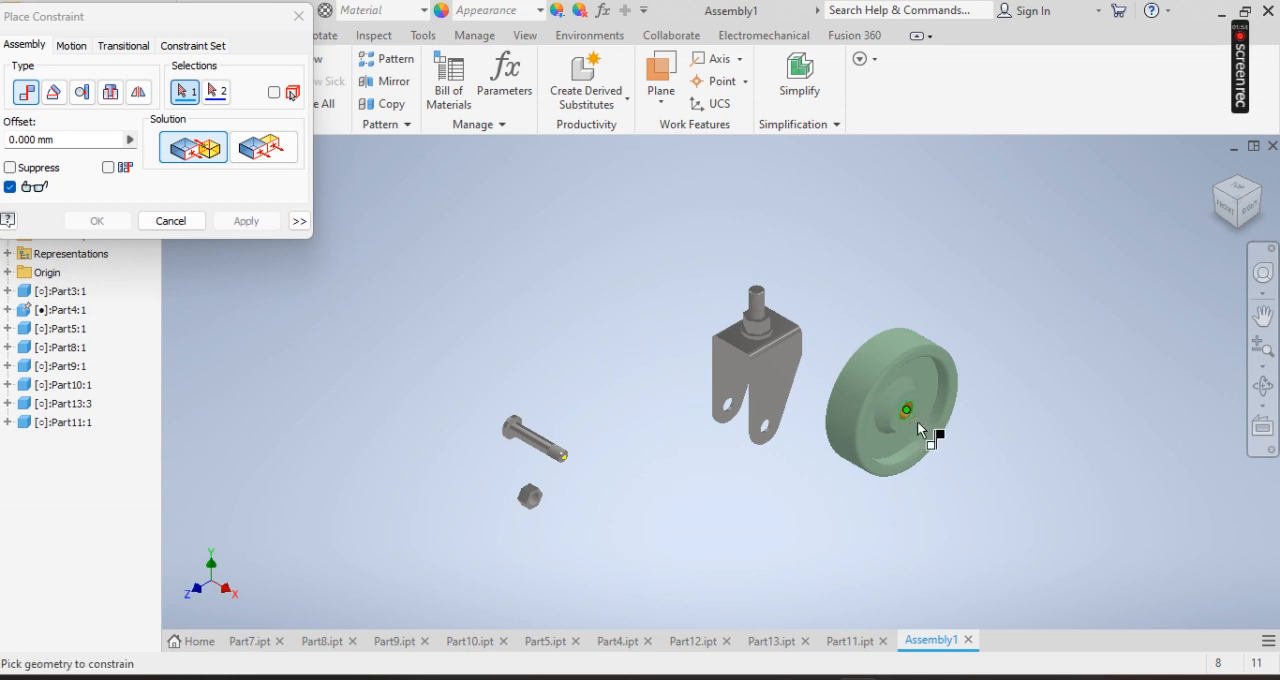
{"action": "left_click", "coordinate": [905, 410]}
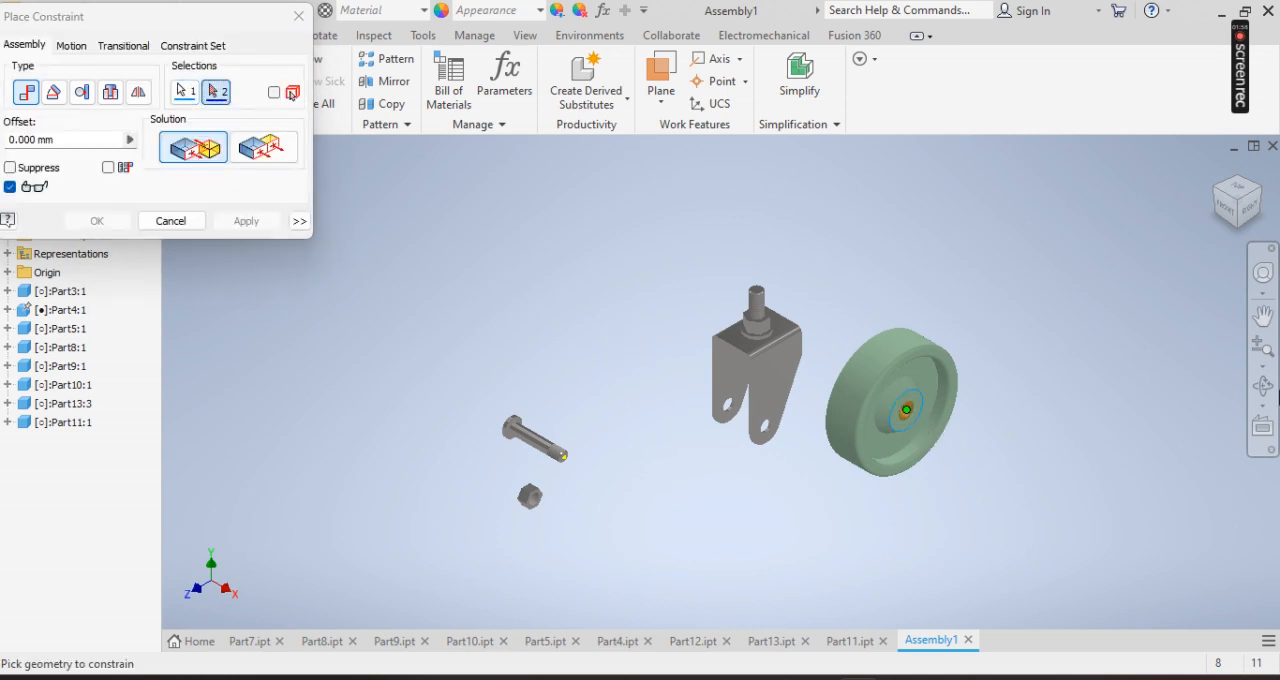
{"action": "mouse_move", "coordinate": [1262, 388]}
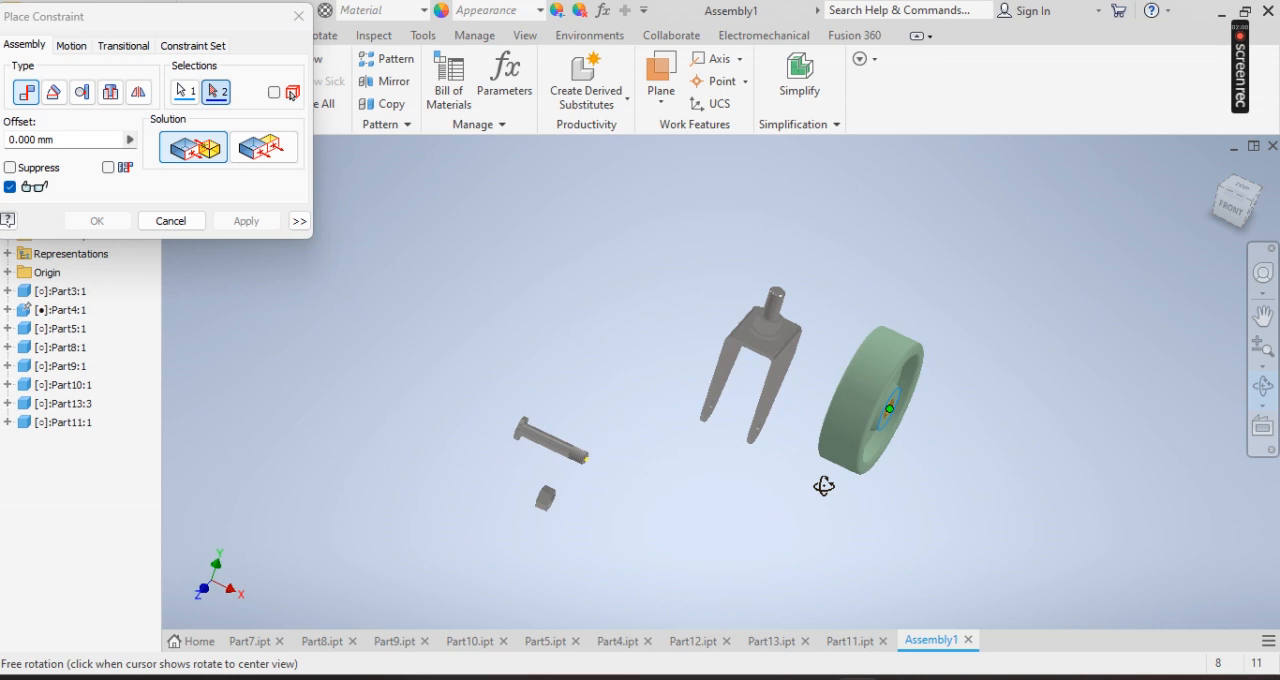
{"action": "left_click_drag", "start_coordinate": [823, 485], "coordinate": [748, 488]}
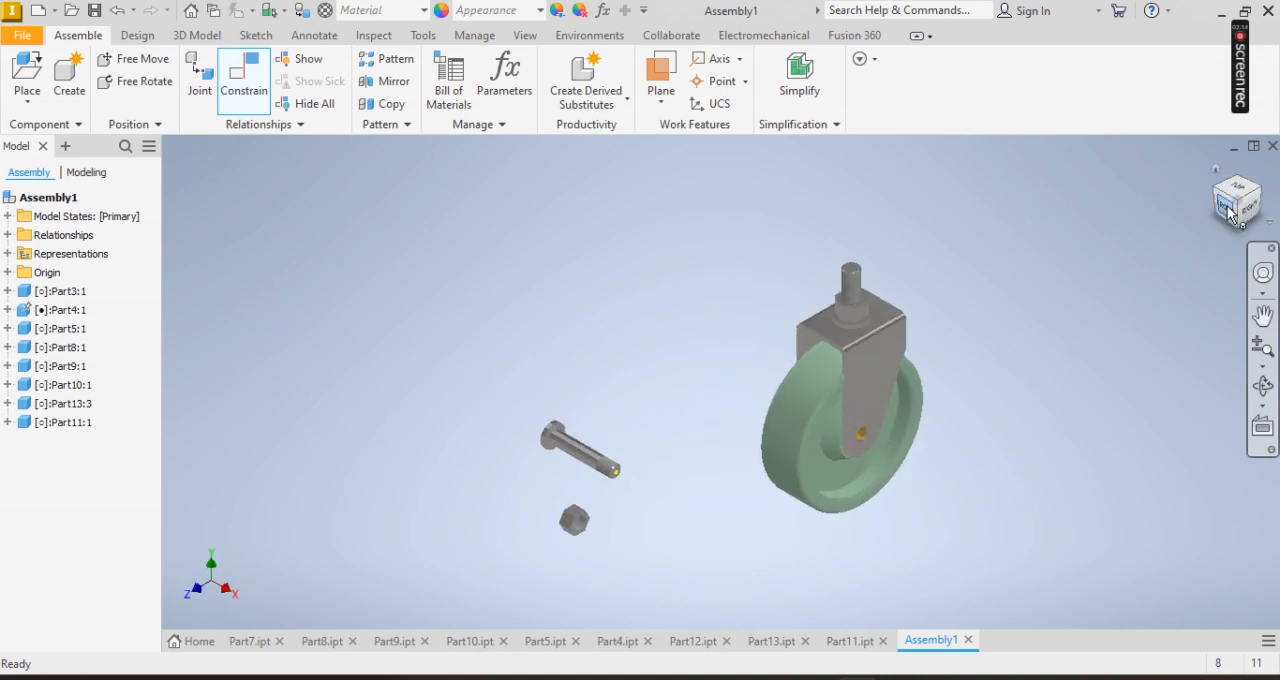
{"action": "left_click", "coordinate": [1236, 200]}
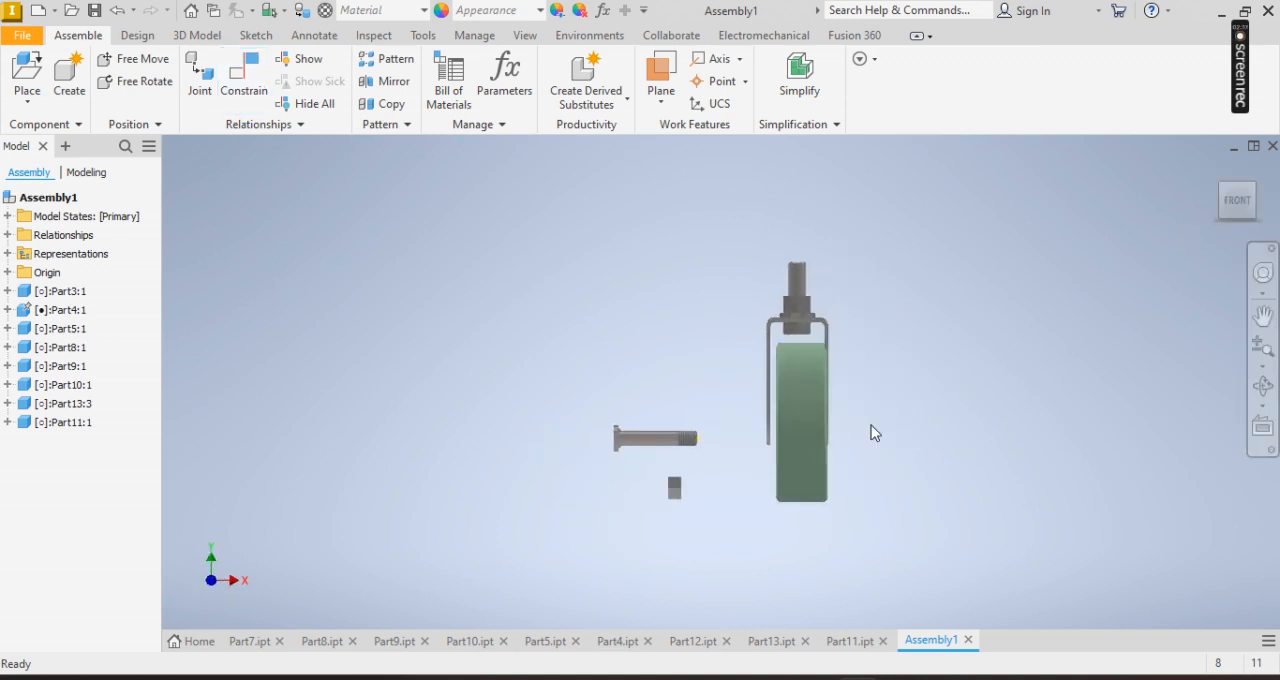
{"action": "left_click", "coordinate": [800, 437]}
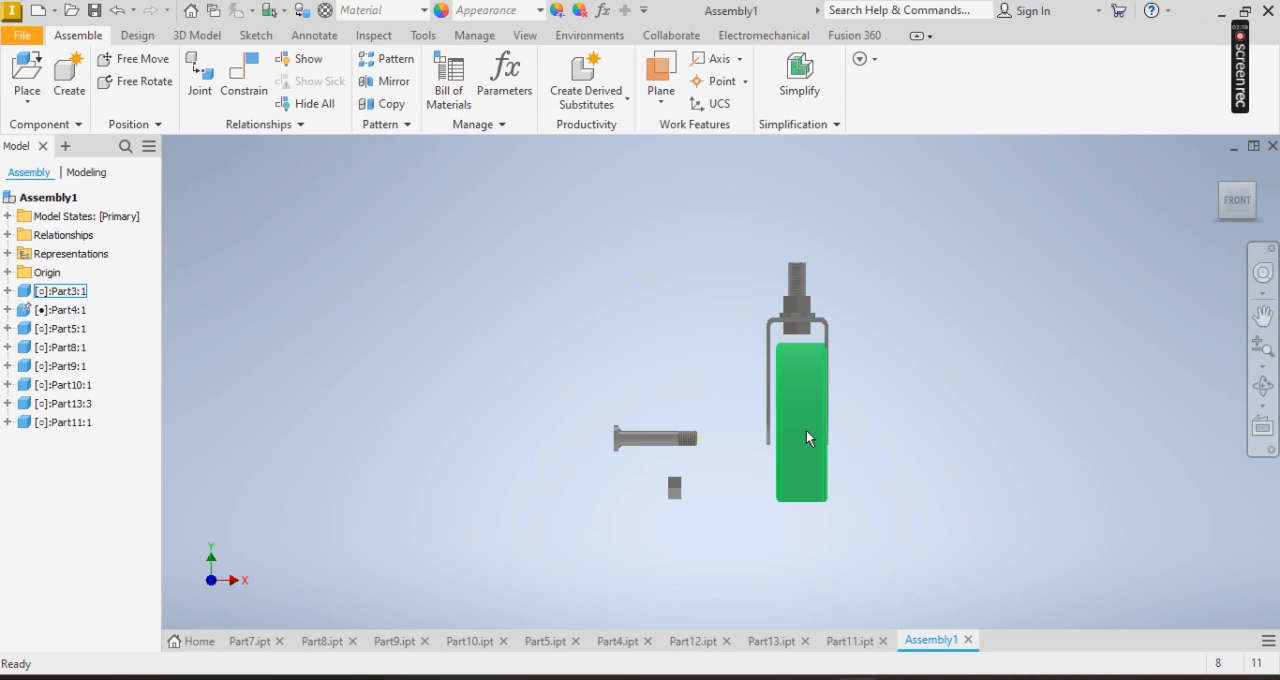
{"action": "right_click", "coordinate": [800, 420]}
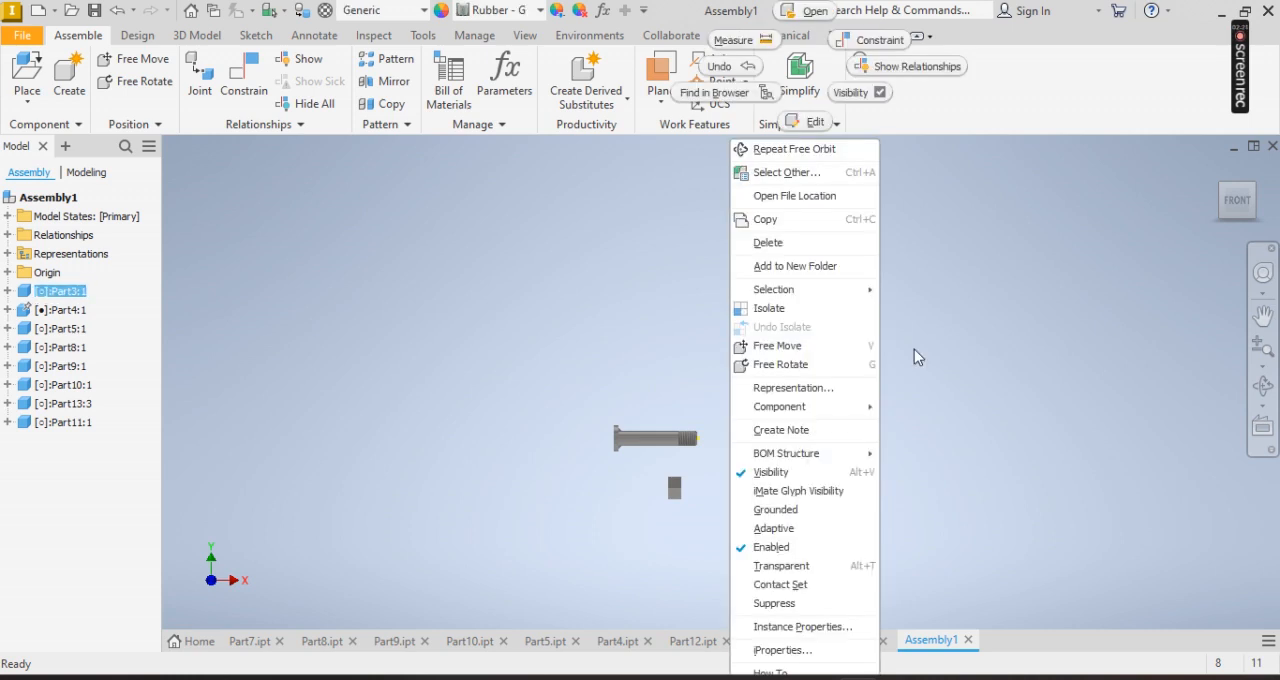
{"action": "left_click", "coordinate": [770, 471]}
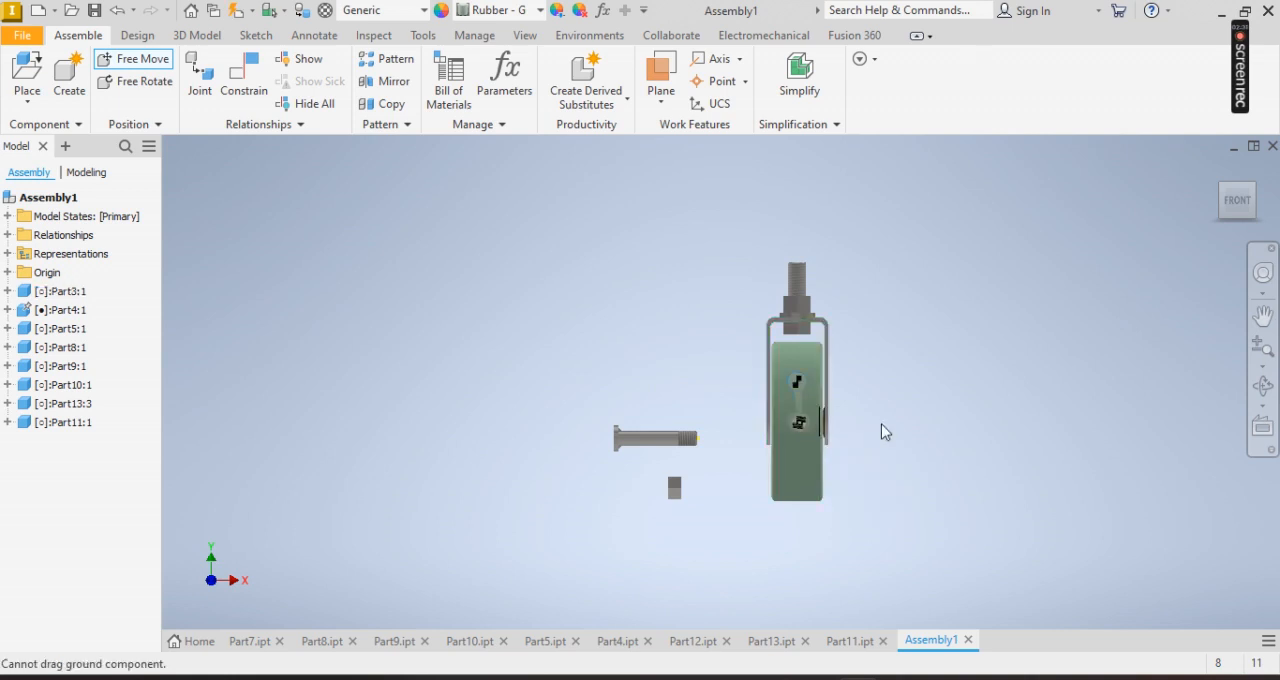
{"action": "right_click", "coordinate": [885, 432]}
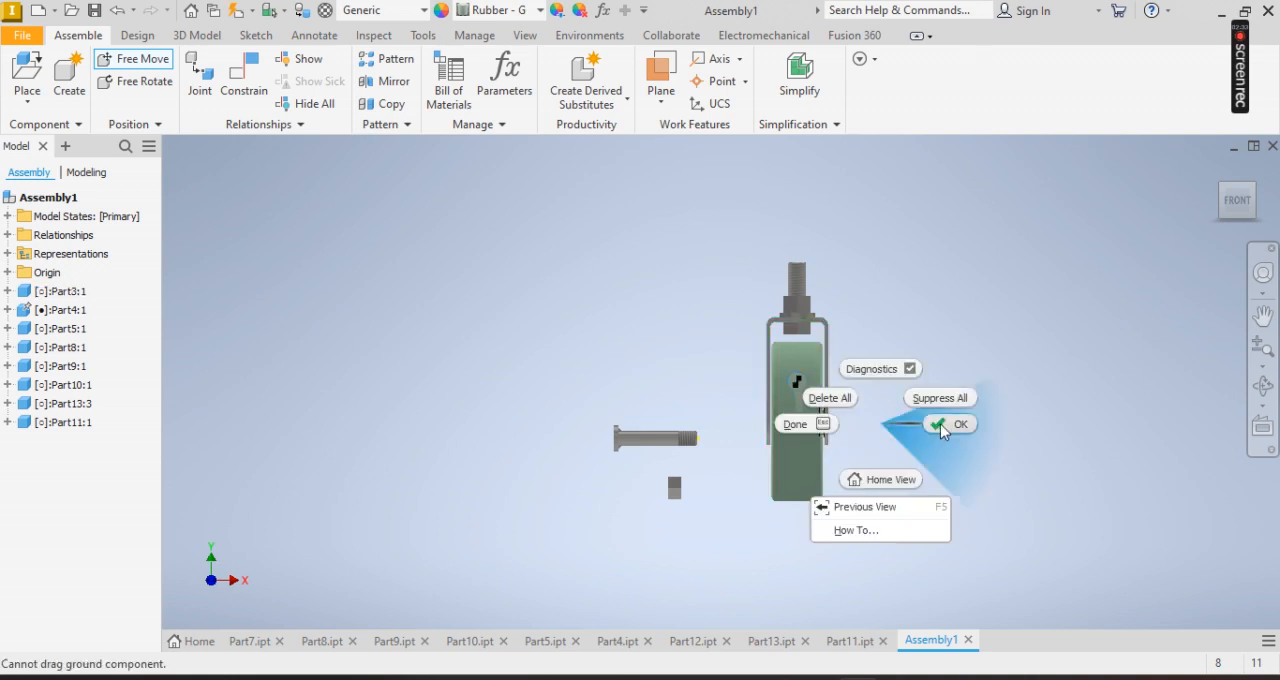
{"action": "left_click", "coordinate": [959, 424]}
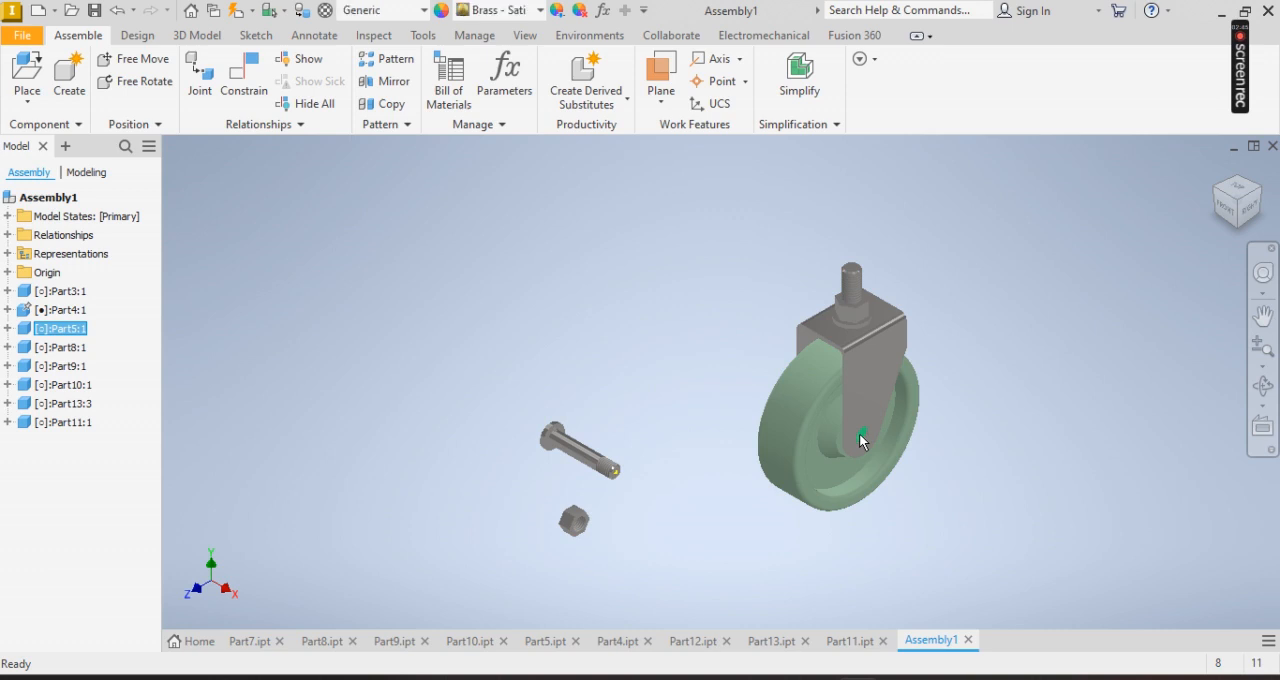
{"action": "right_click", "coordinate": [862, 441]}
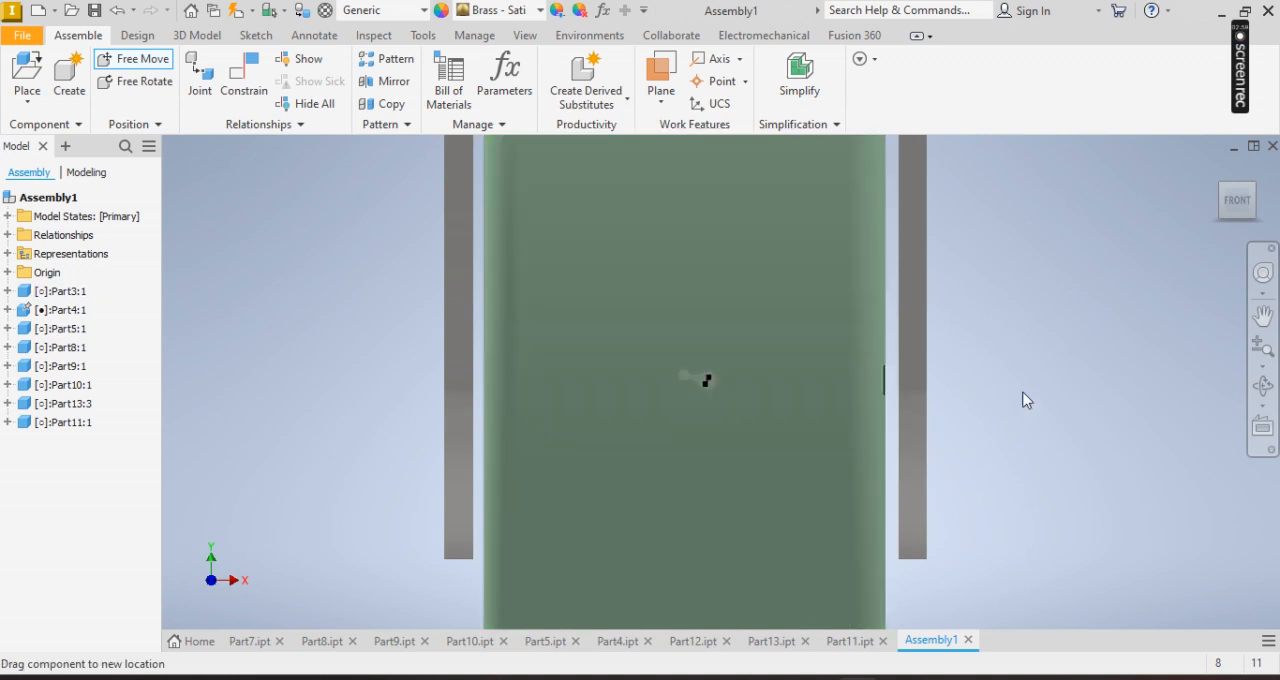
{"action": "right_click", "coordinate": [1025, 400]}
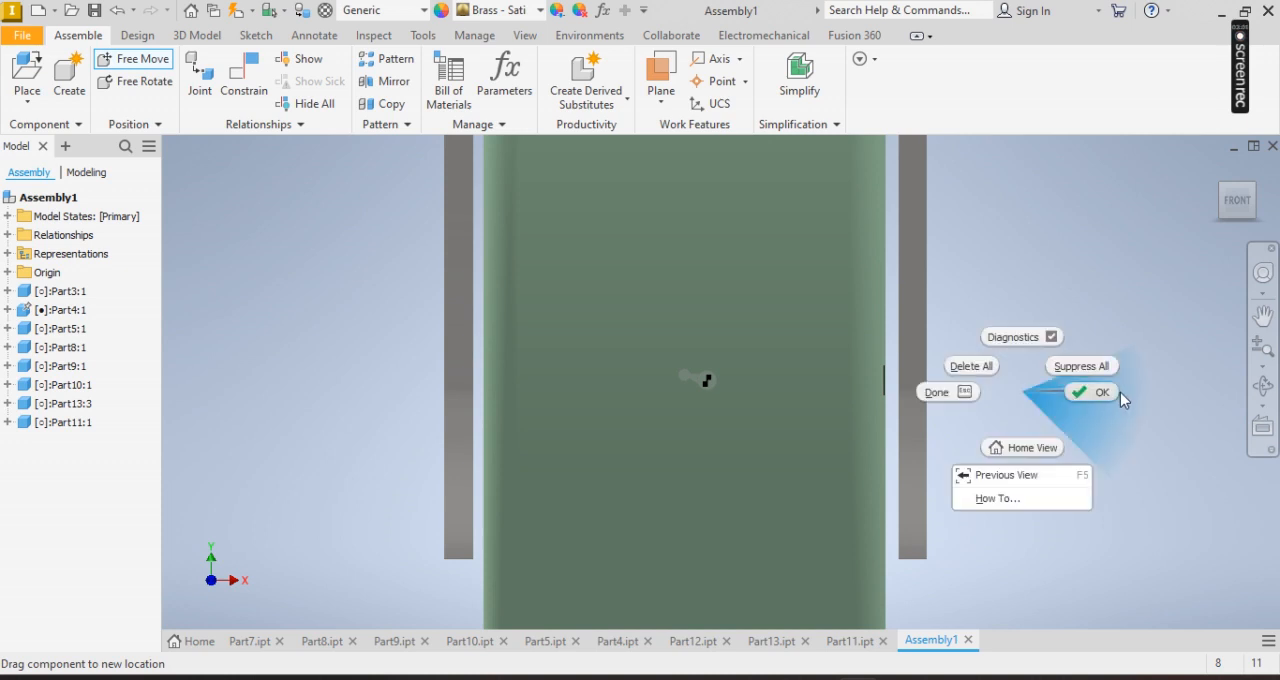
{"action": "left_click", "coordinate": [1101, 391]}
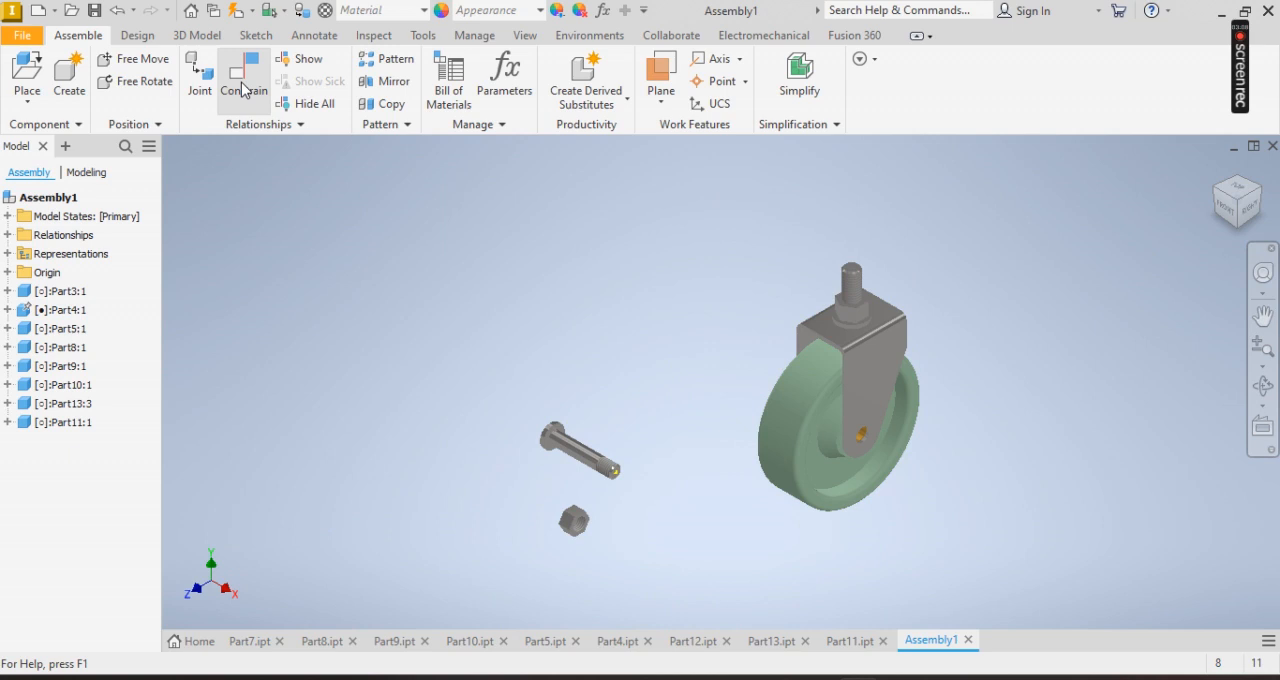
Step: Mate the axle bolt into the axle hole through bracket and wheel hub
{"action": "left_click", "coordinate": [242, 75]}
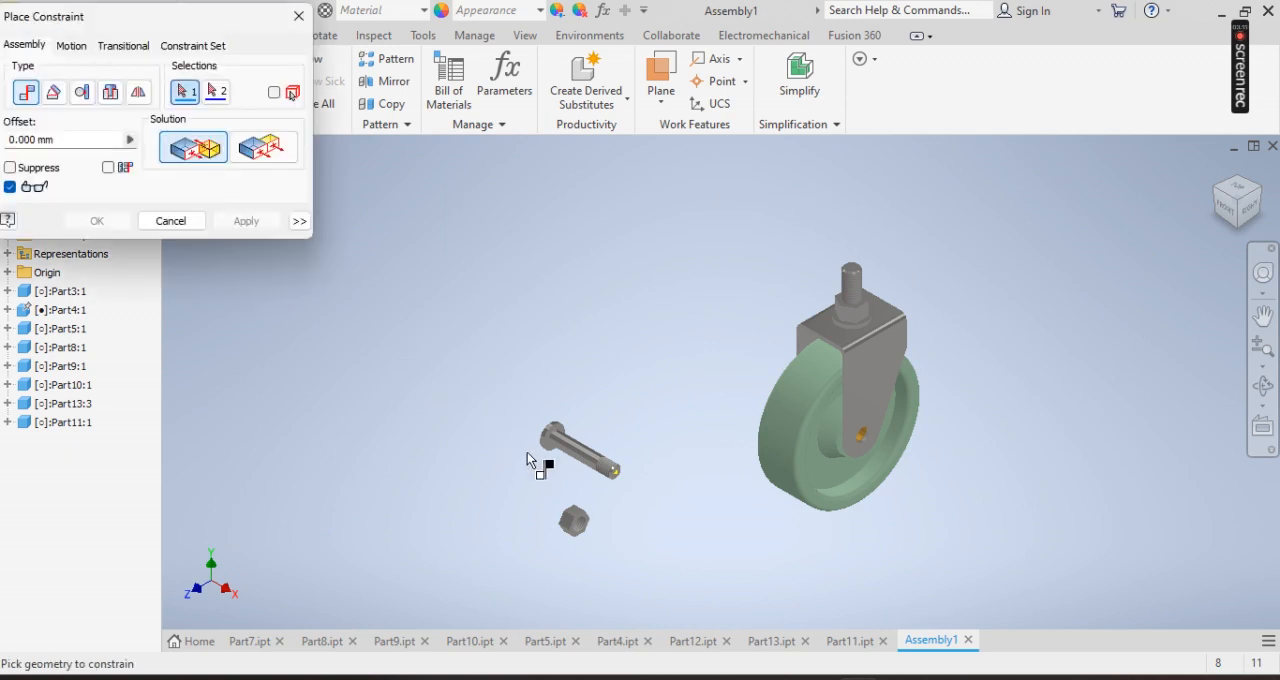
{"action": "left_click", "coordinate": [575, 450]}
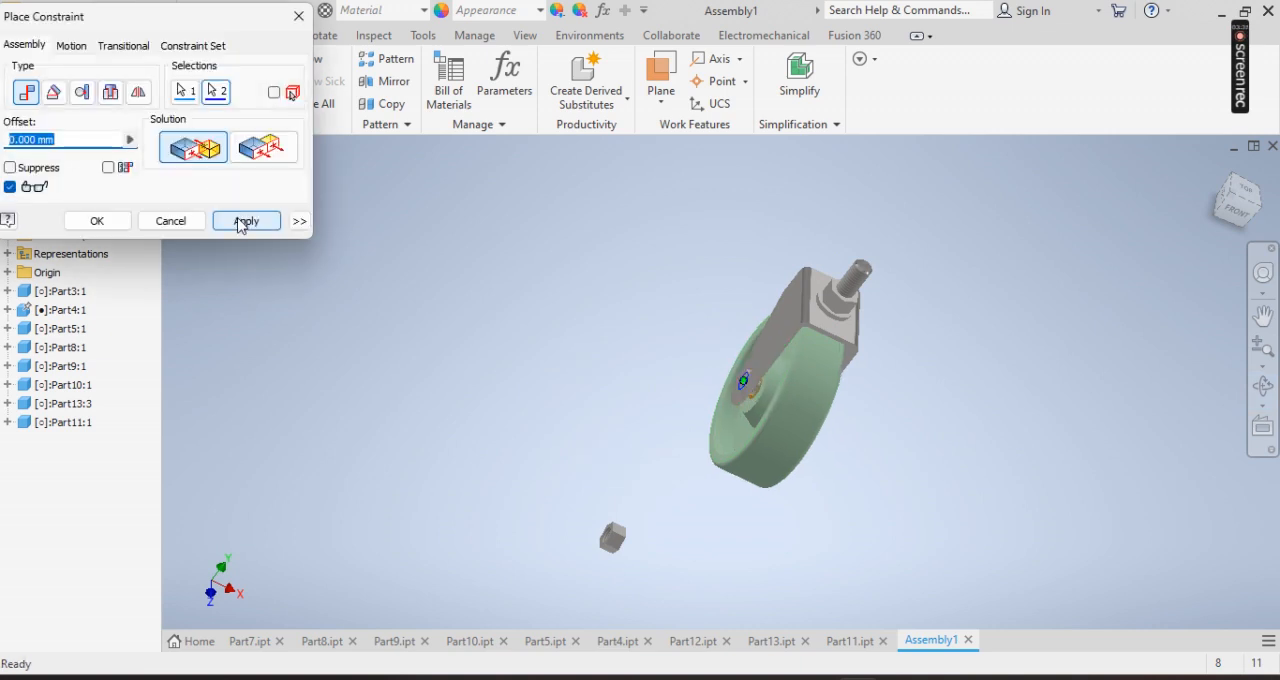
{"action": "left_click", "coordinate": [245, 221]}
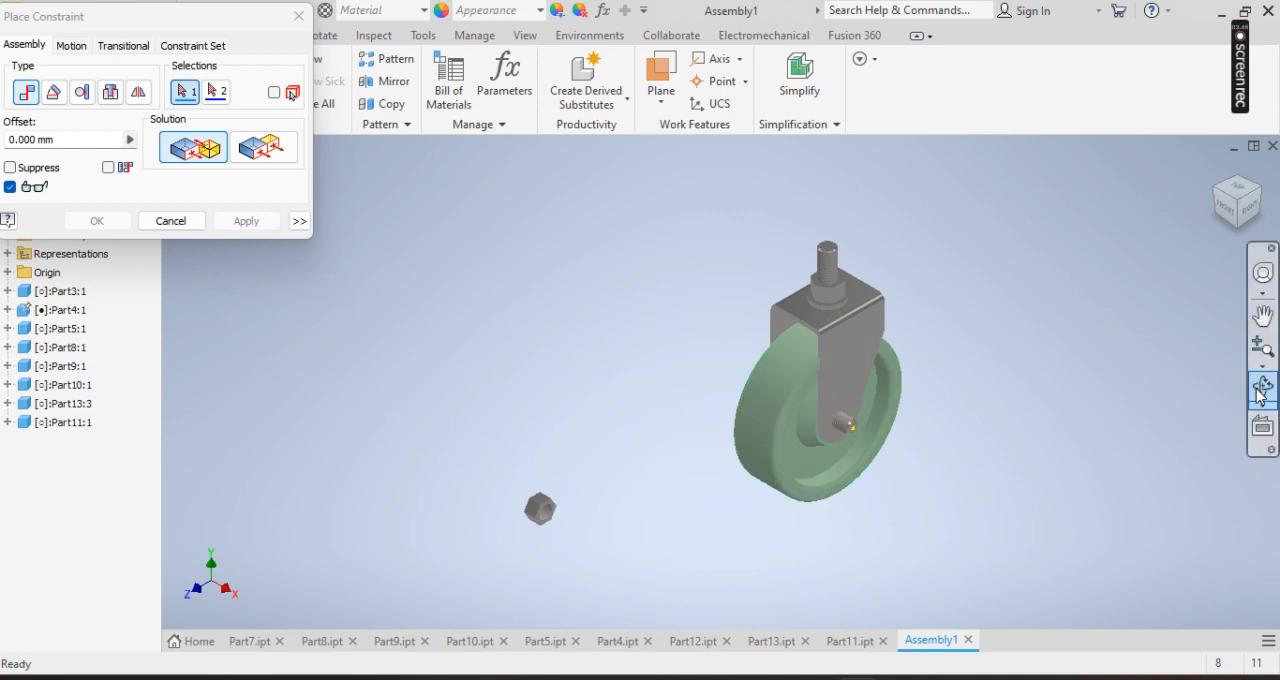
Step: Orbit to check the bolt and nut fit, then end constraining
{"action": "left_click_drag", "start_coordinate": [850, 400], "coordinate": [735, 472]}
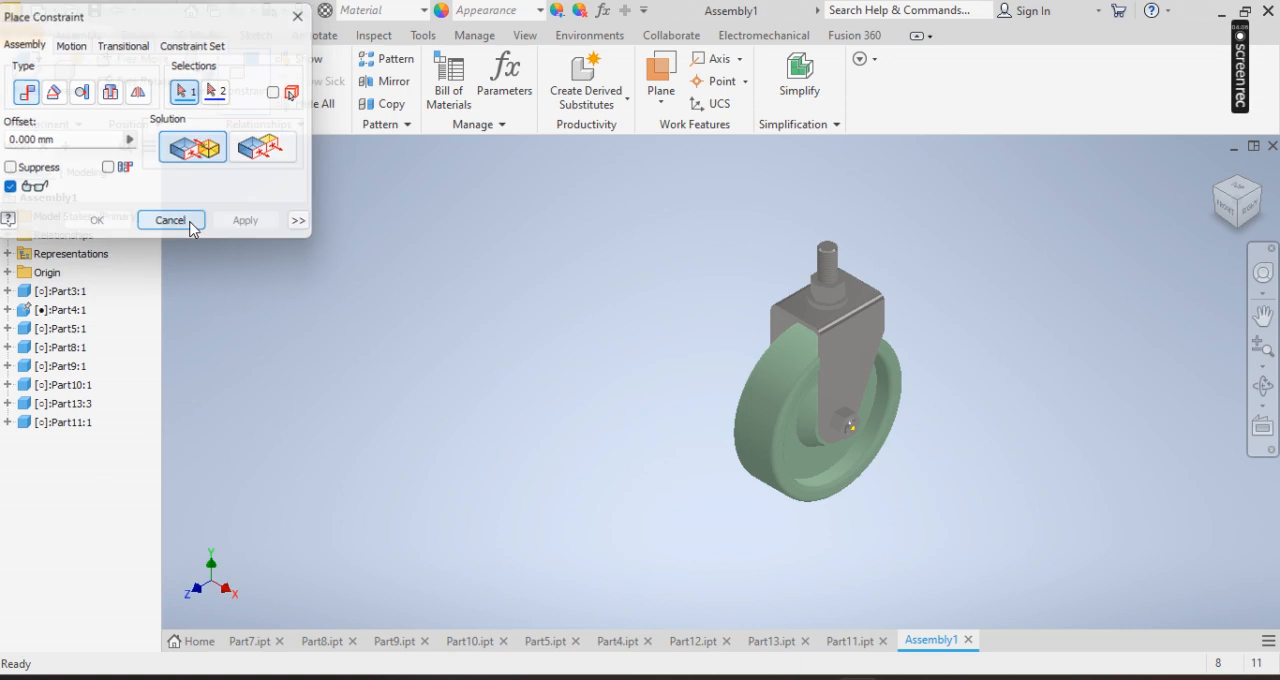
{"action": "left_click", "coordinate": [170, 220]}
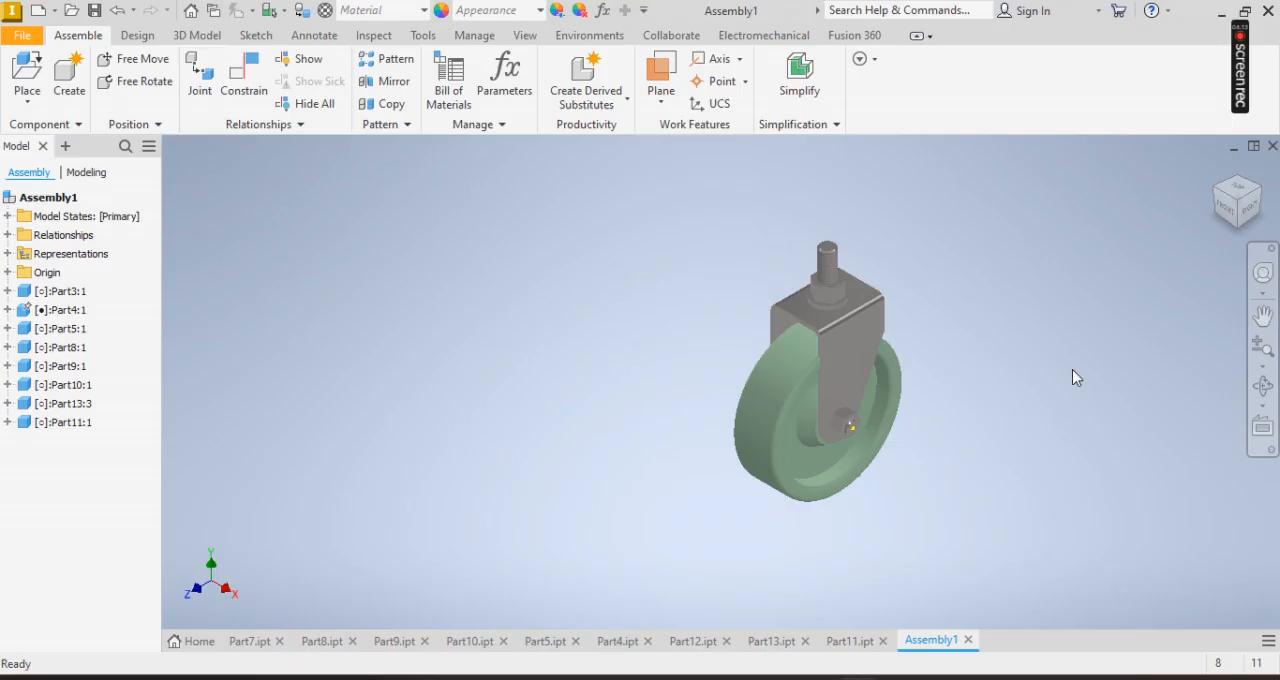
{"action": "mouse_move", "coordinate": [1230, 205]}
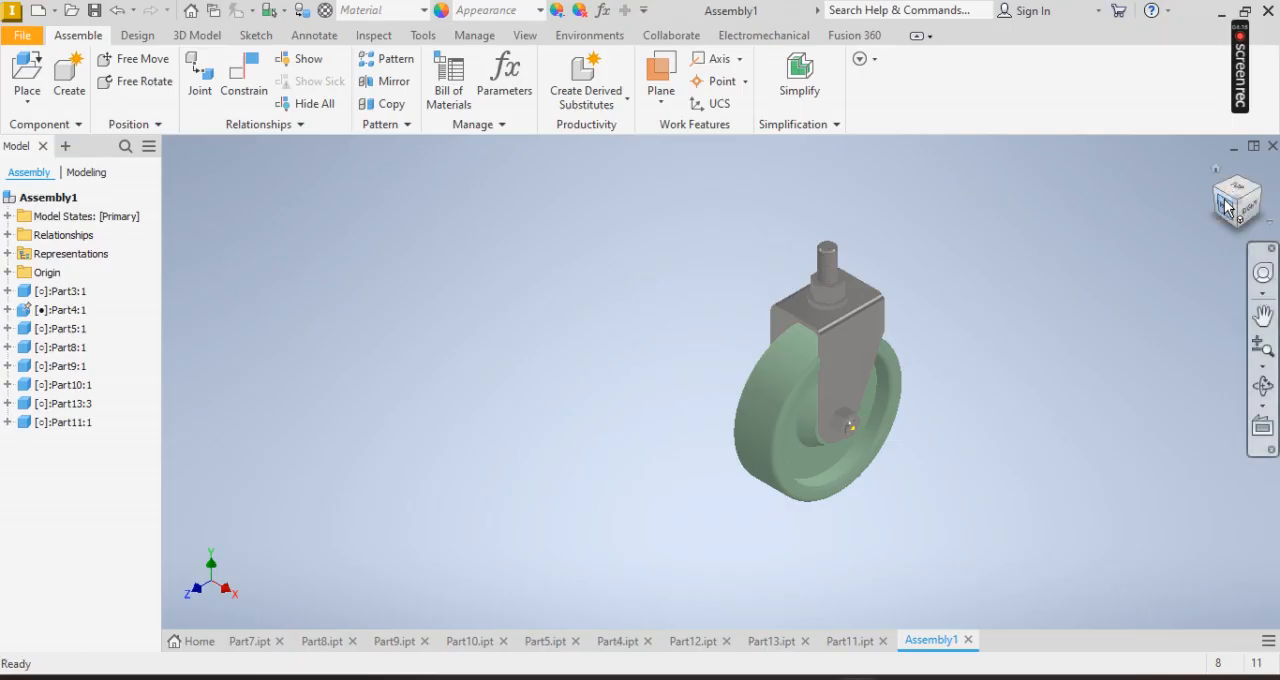
{"action": "left_click", "coordinate": [1237, 199]}
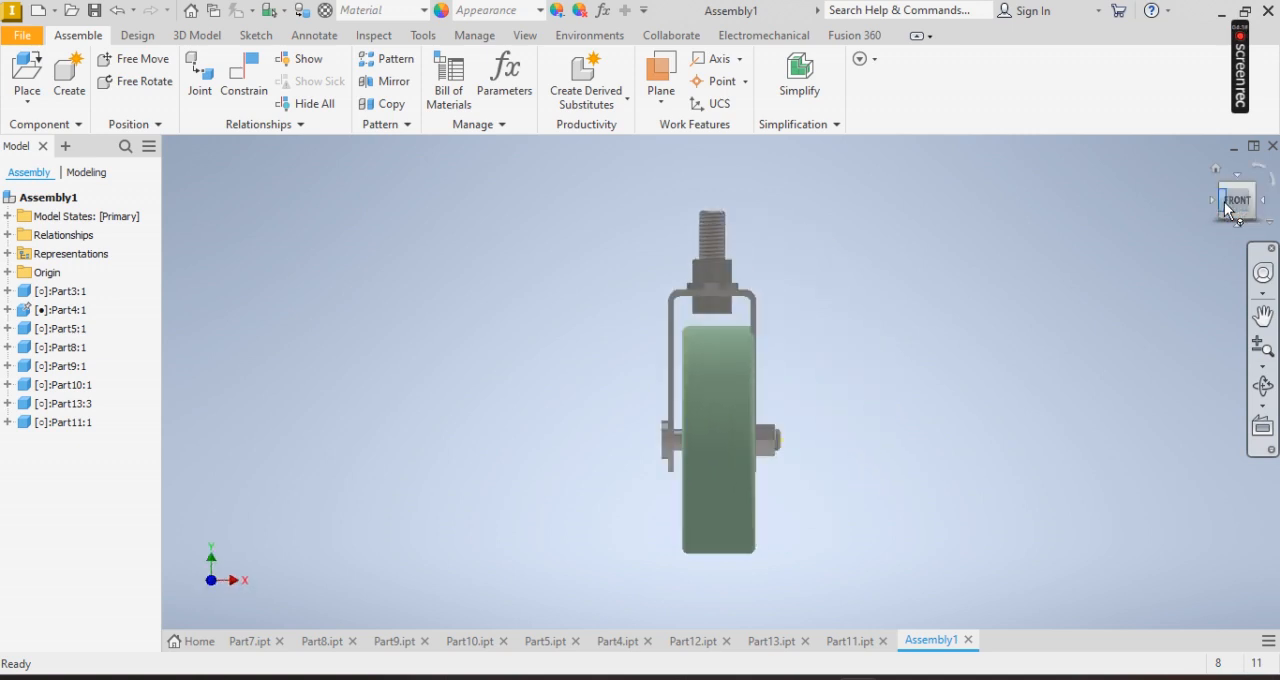
{"action": "left_click", "coordinate": [718, 440]}
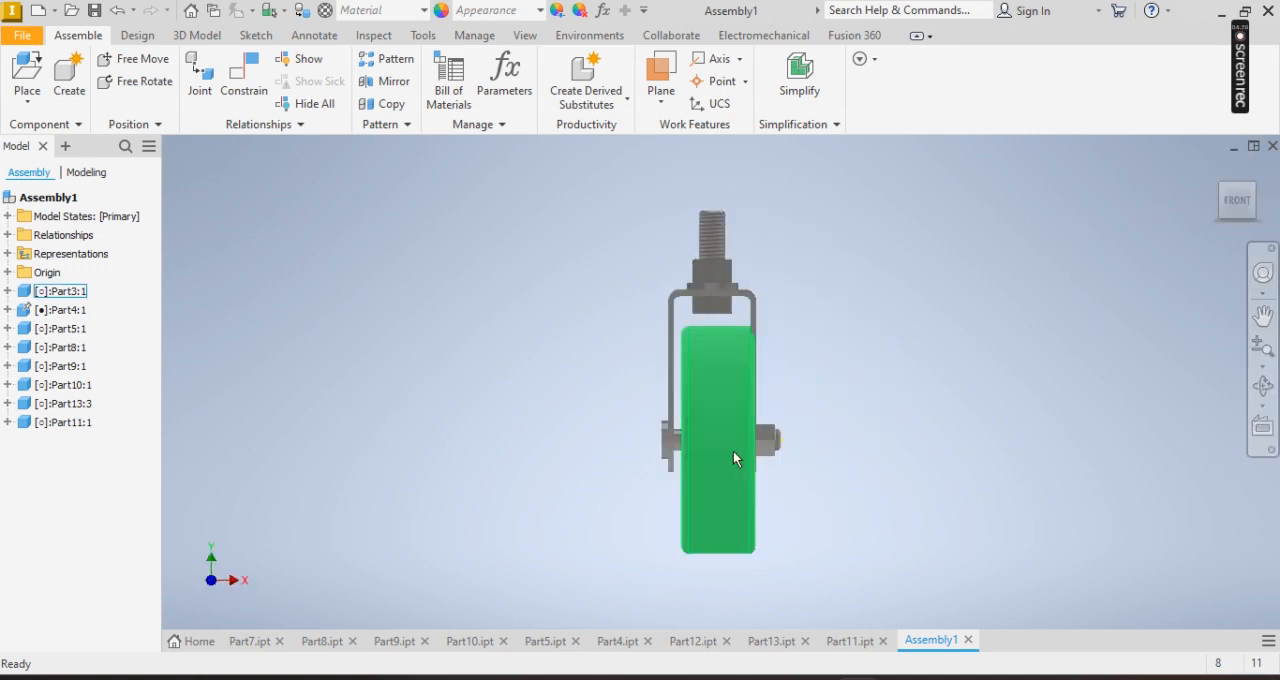
{"action": "right_click", "coordinate": [717, 440]}
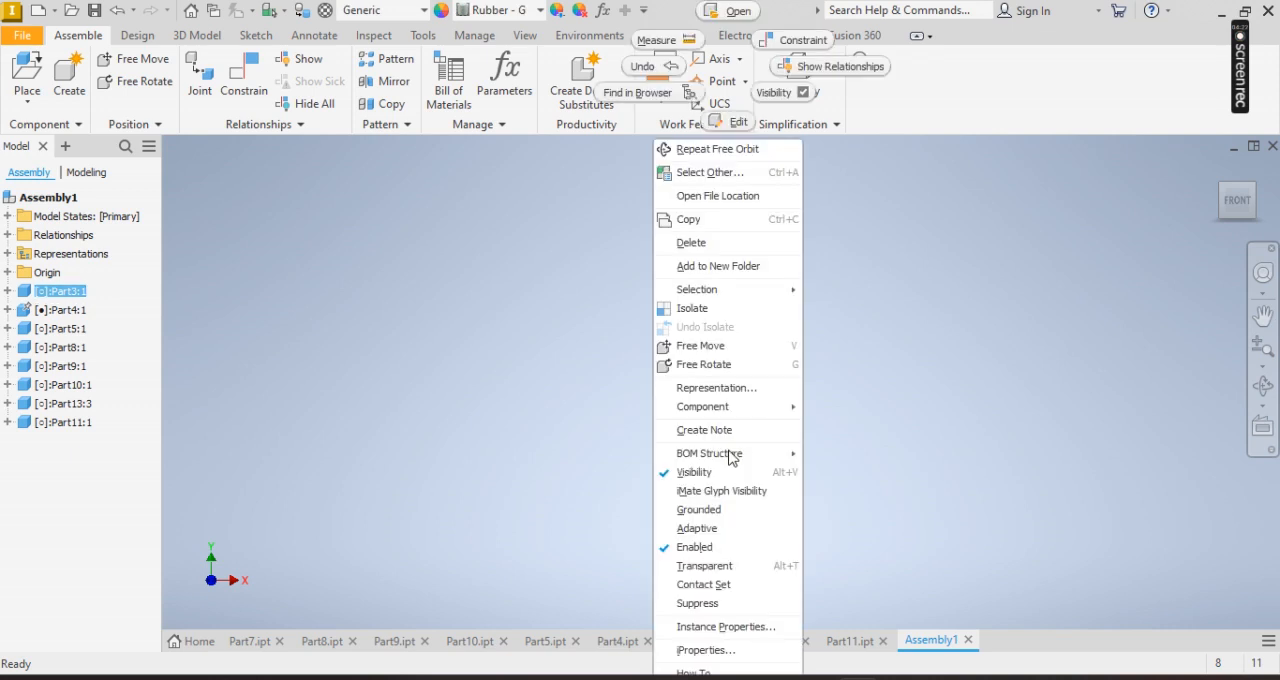
{"action": "left_click", "coordinate": [694, 471]}
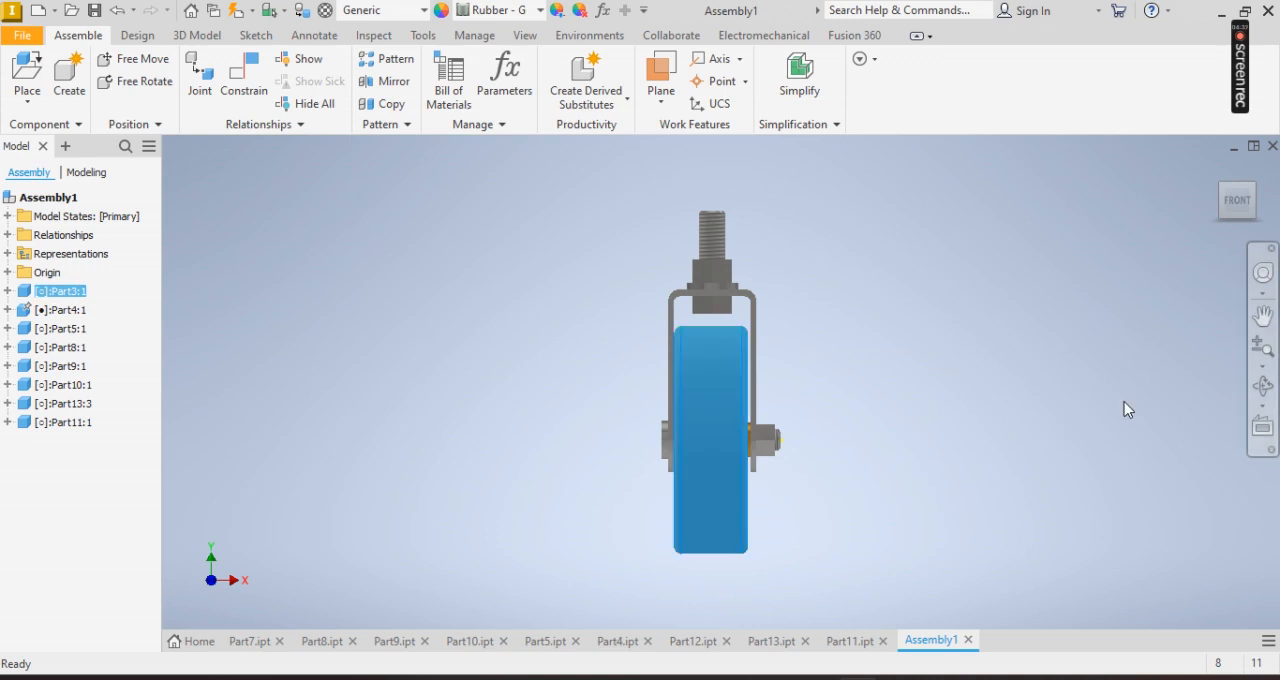
{"action": "left_click", "coordinate": [1261, 345]}
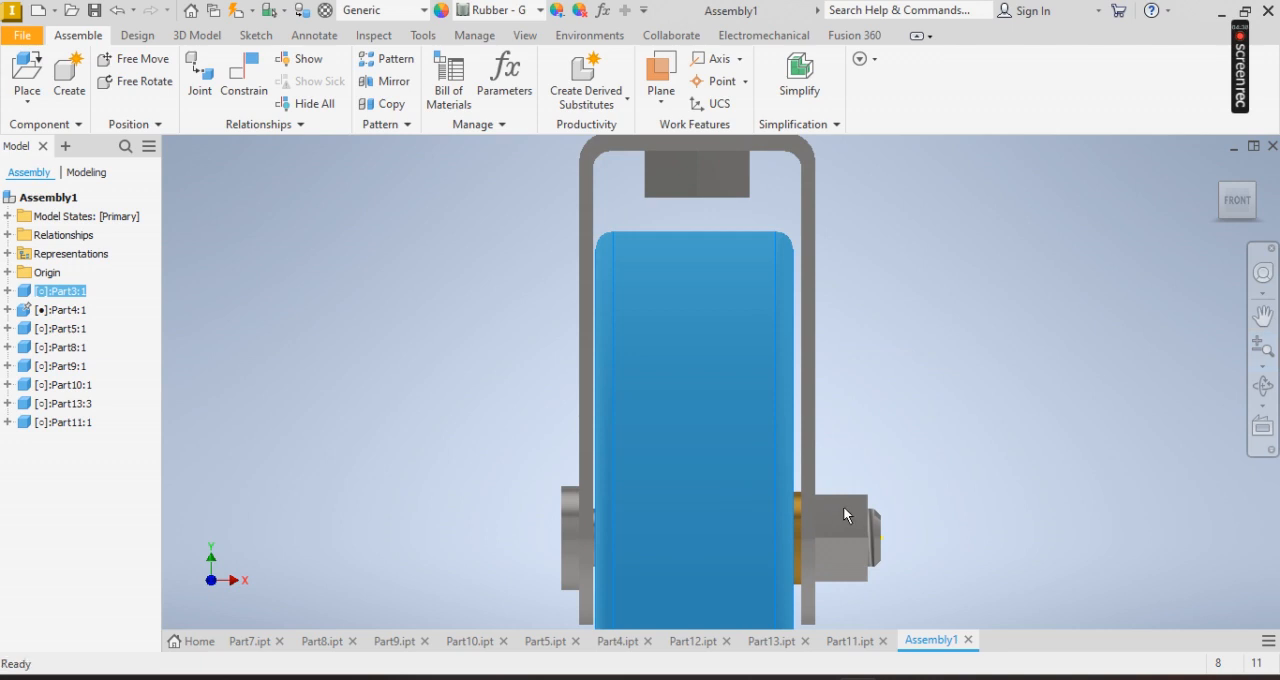
{"action": "left_click", "coordinate": [695, 400]}
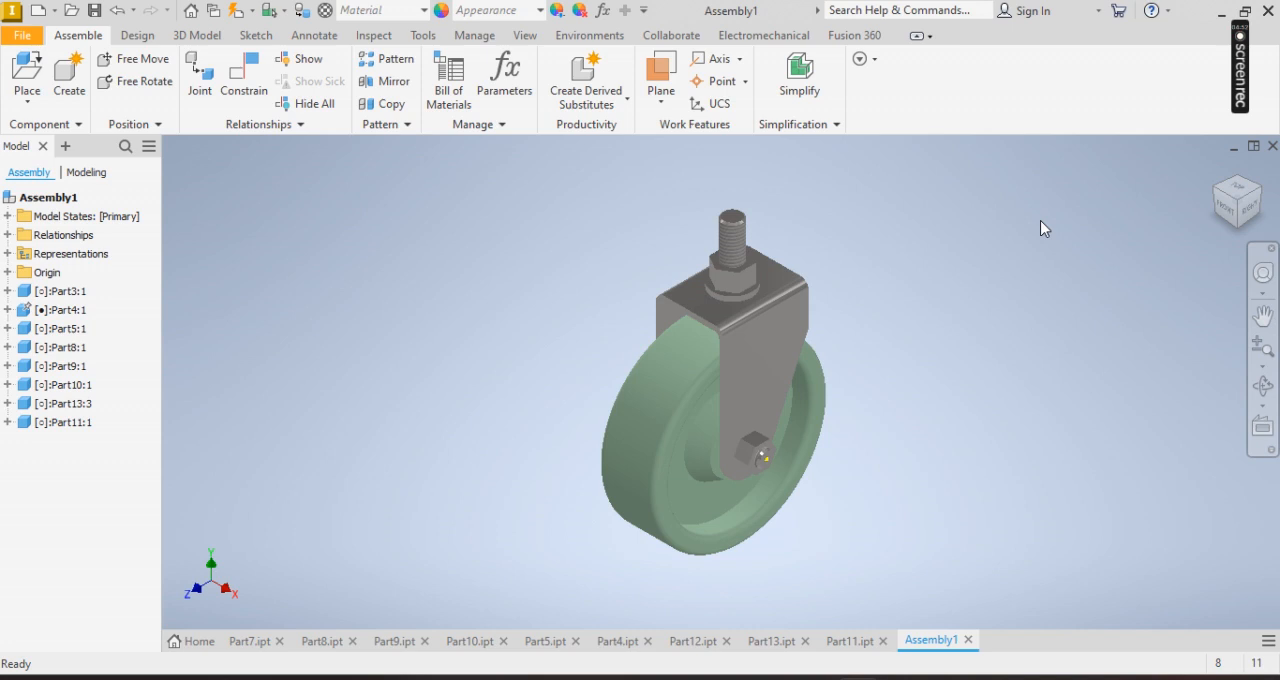
{"action": "left_click", "coordinate": [1240, 65]}
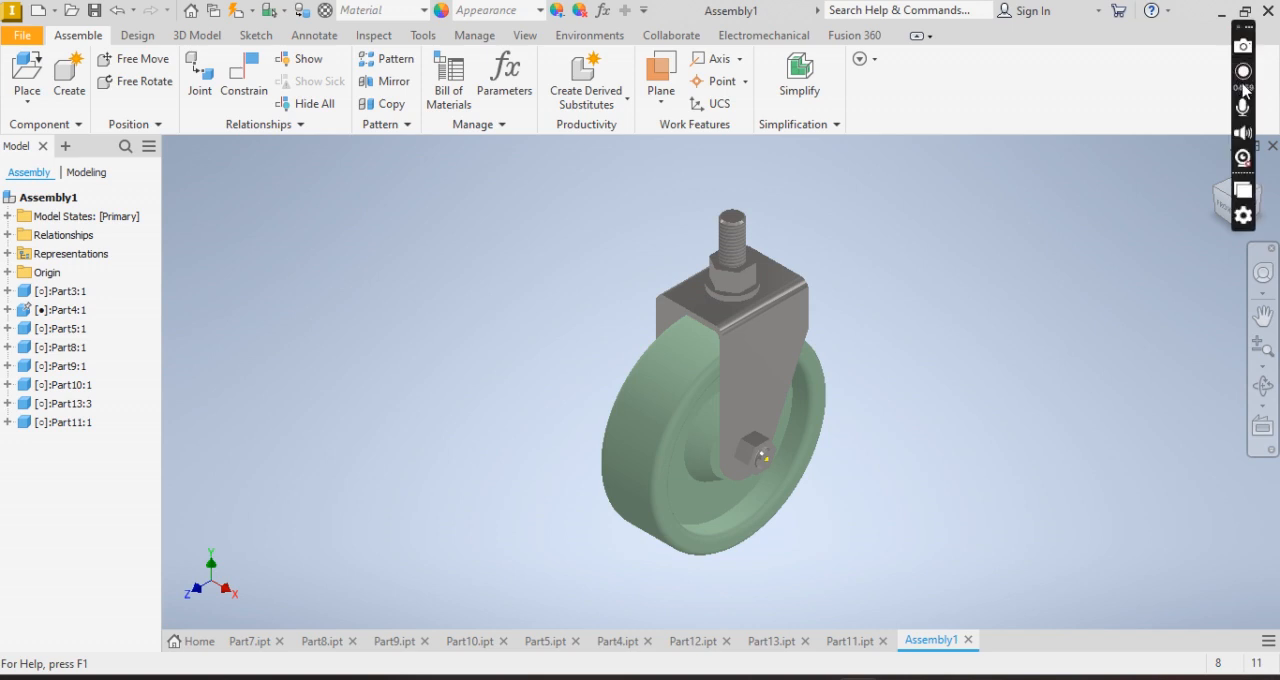